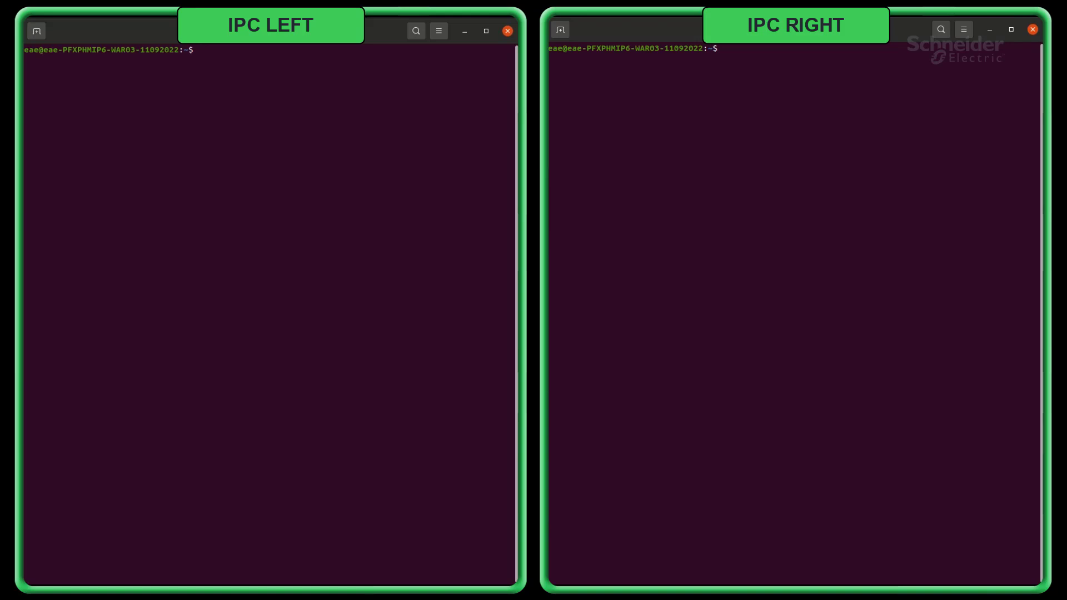
- Go into the Workstation_HA folders and extract softdpac-ha-v23.0.23264.08.tar with tar -xvf
type("cd ./Desktop/Workstation_HA_Right/")
type("cd ./Desktop/Workstation_HA_Left/")
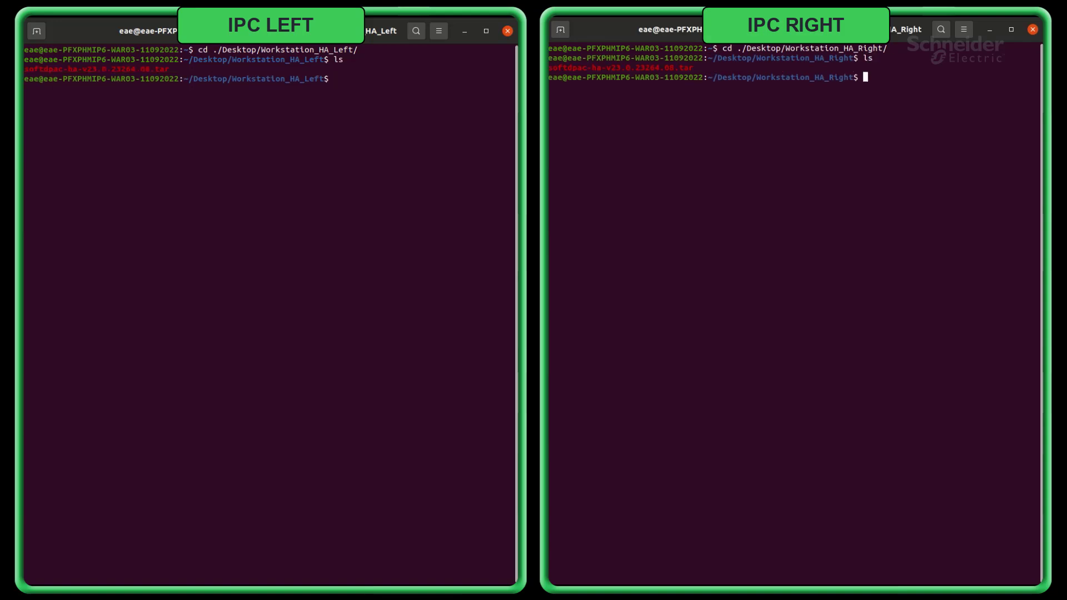
type("tar -xvf")
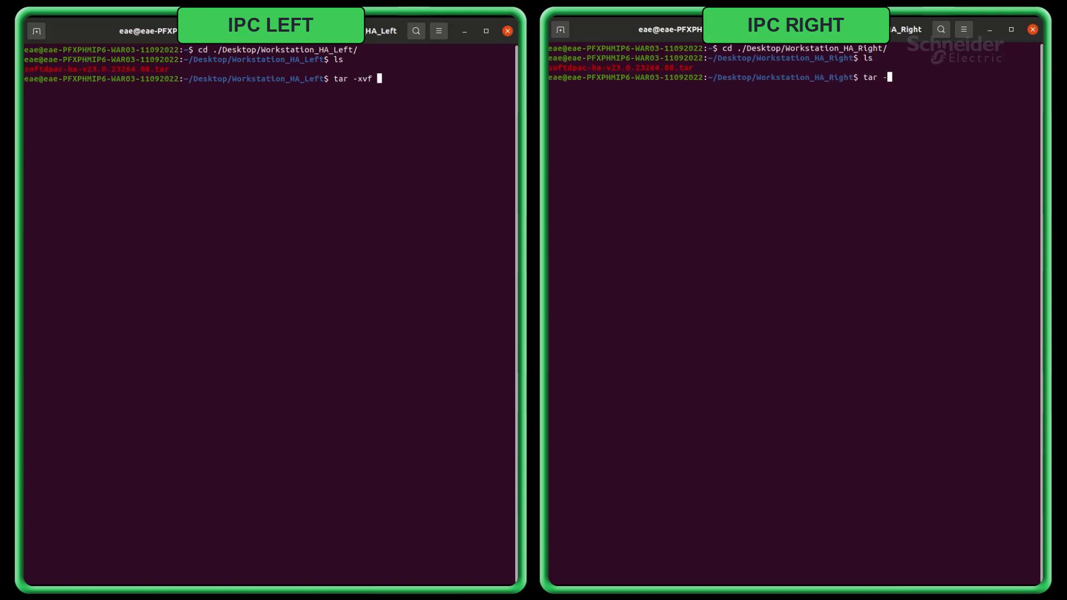
type("softdpac-ha-v23.0.23264.08.tar")
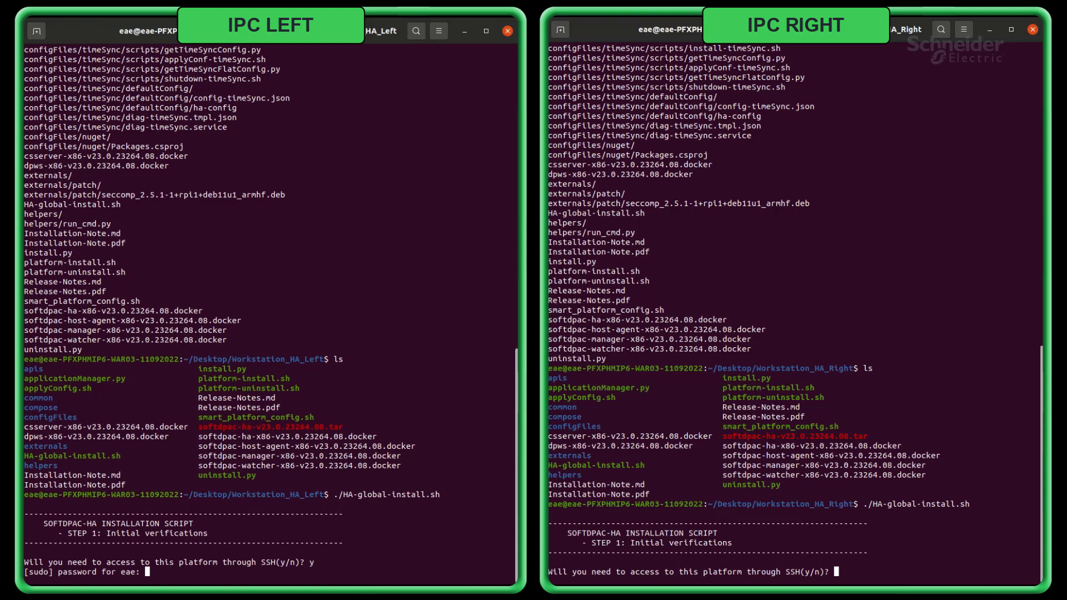
- Run HA-global-install.sh and answer y to the SSH access prompt
type("y")
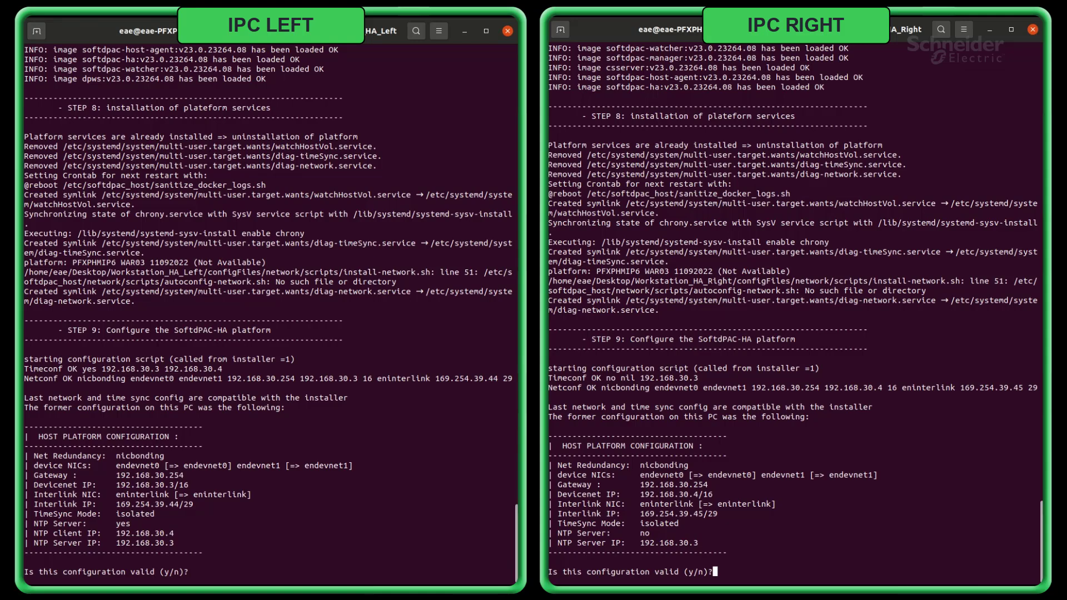
- Answer n to the existing configuration and y for isolated timeSync / NTP server
type("n")
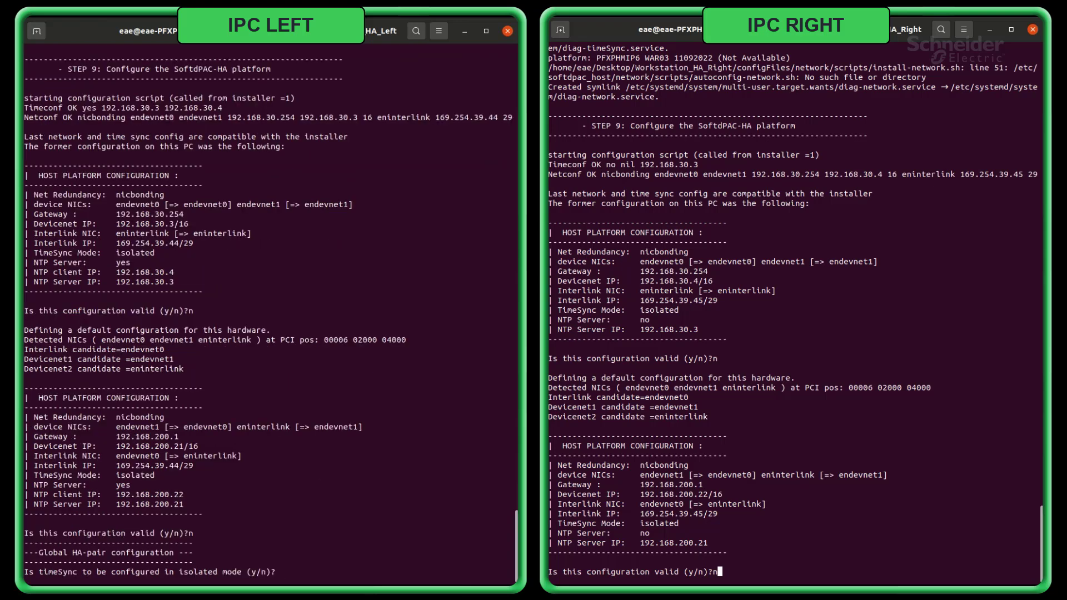
key("Enter")
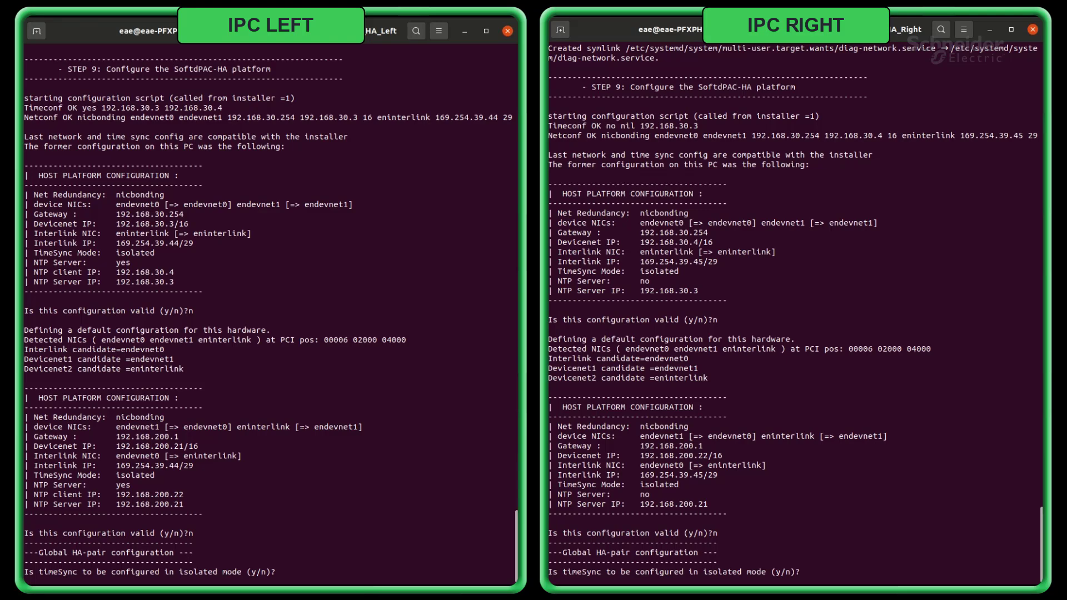
type("y")
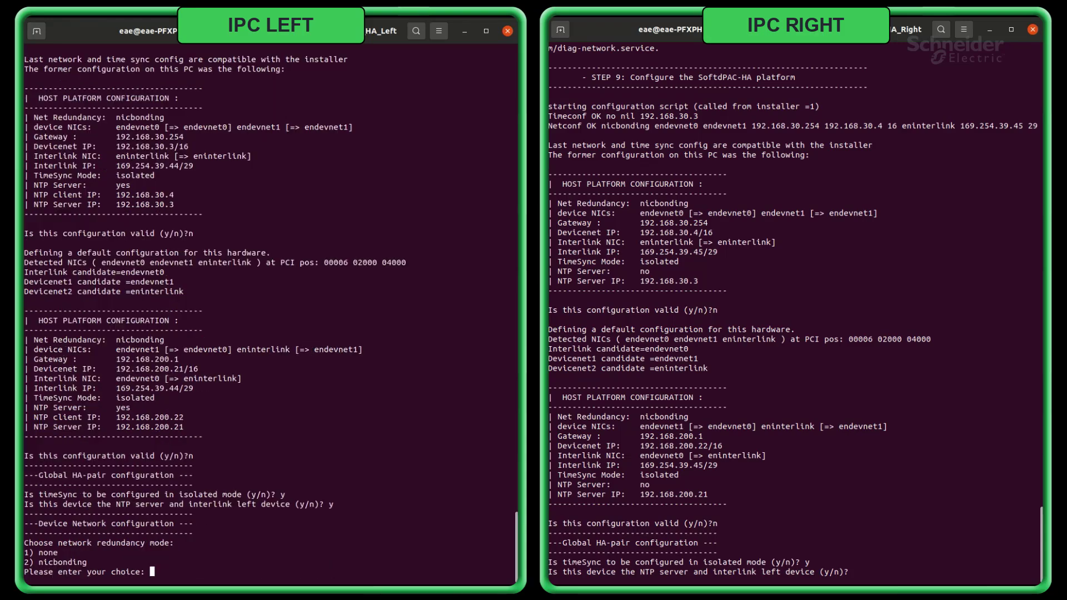
- Answer n on the right IPC, then enter the 192.168.30 gateway address and mask 16
type("n")
type("1")
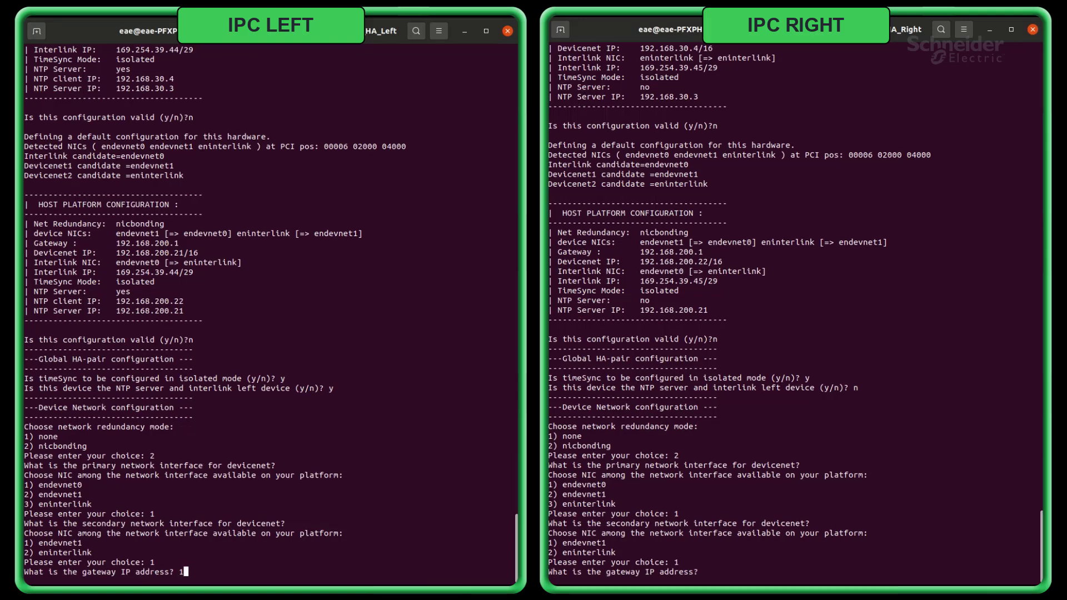
type("92.168.30.254")
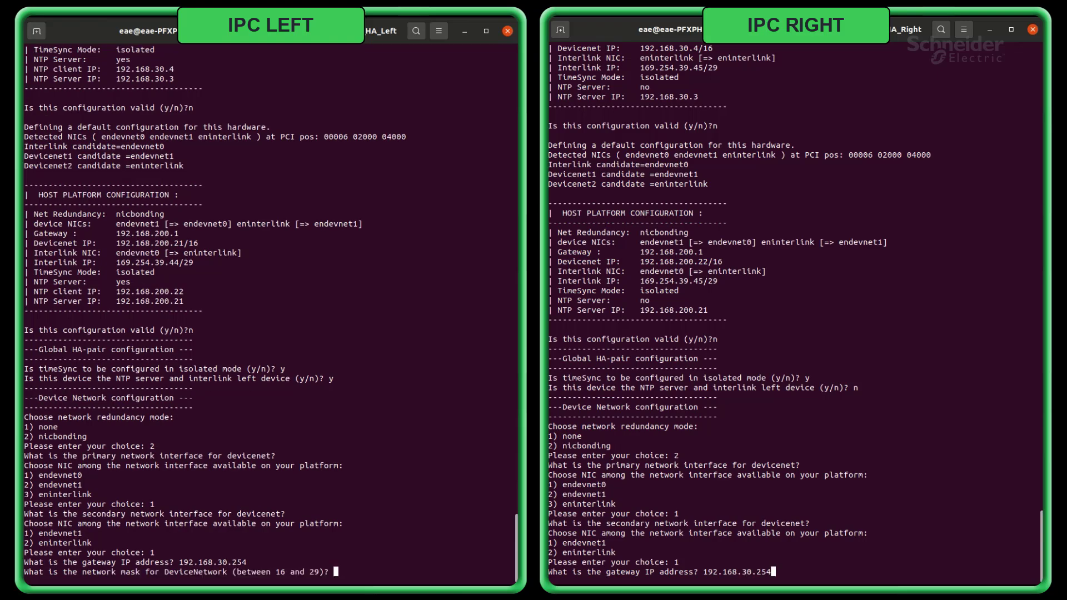
type("16 and 29)? 16")
left_click(270, 310)
type("haleft")
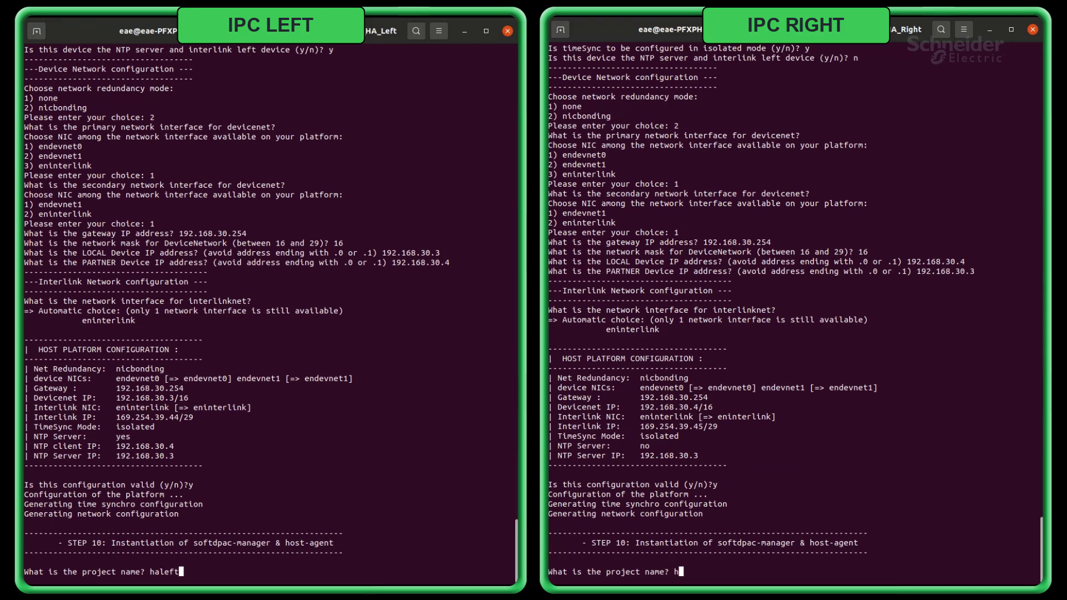
- Enter the project name haright to finish the right IPC installation
type("aright")
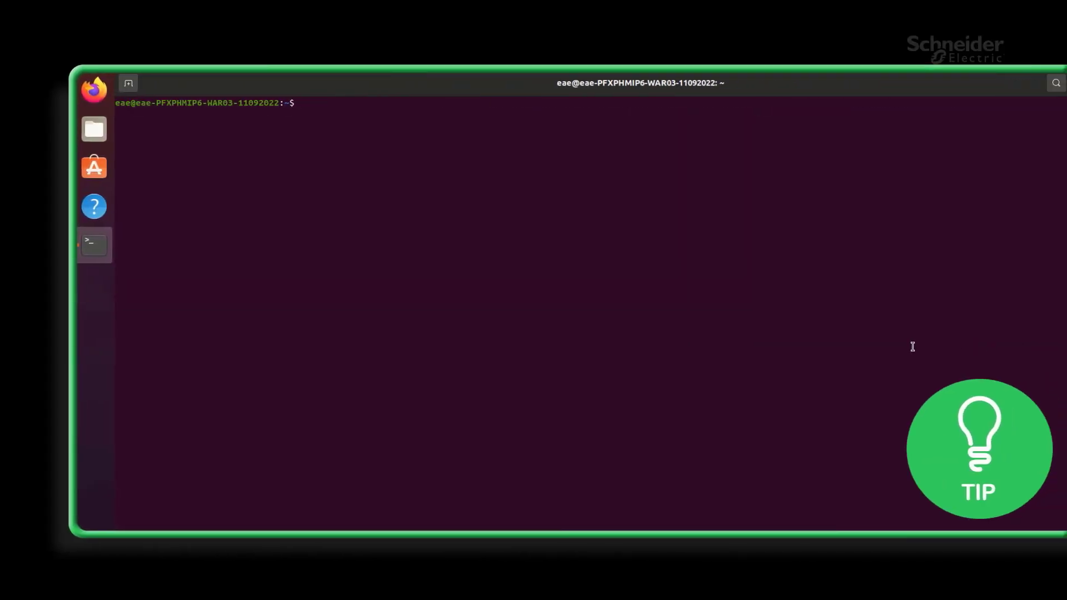
- Run docker images to list the installed SoftdPAC images
type("docker images")
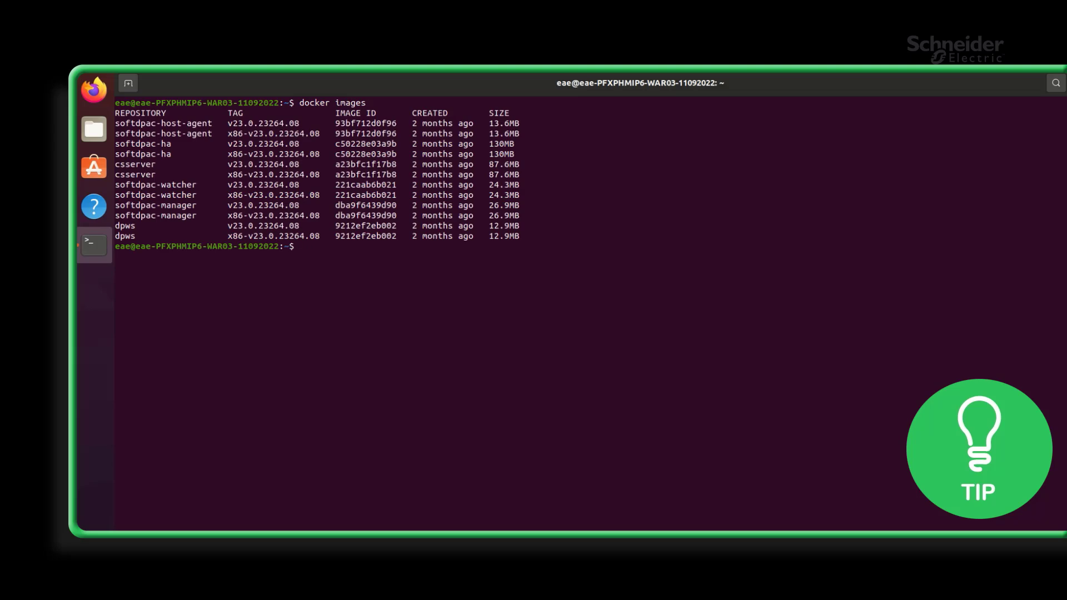
type("doc")
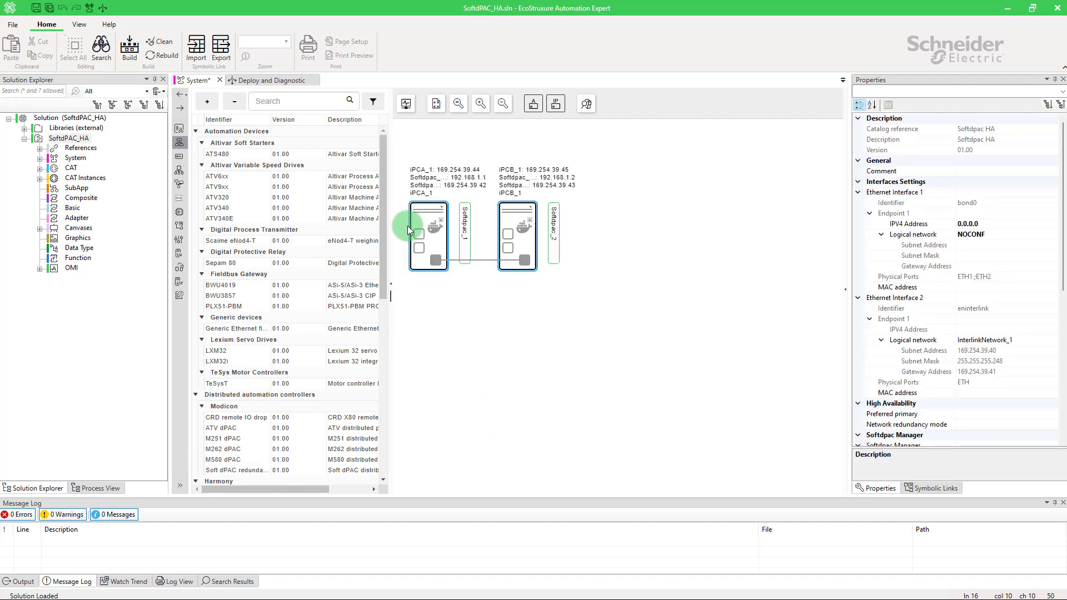
- Assign DeviceNetwork_1 to iPCA_1's bonded Ethernet Interface 1 and edit its IPv4 address
left_click(428, 234)
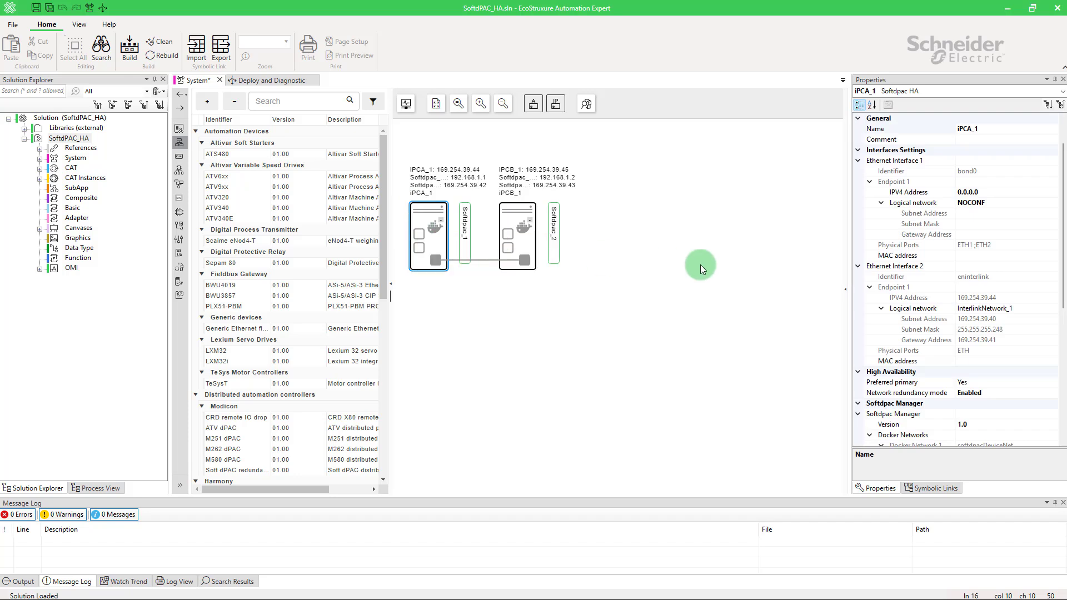
left_click(914, 202)
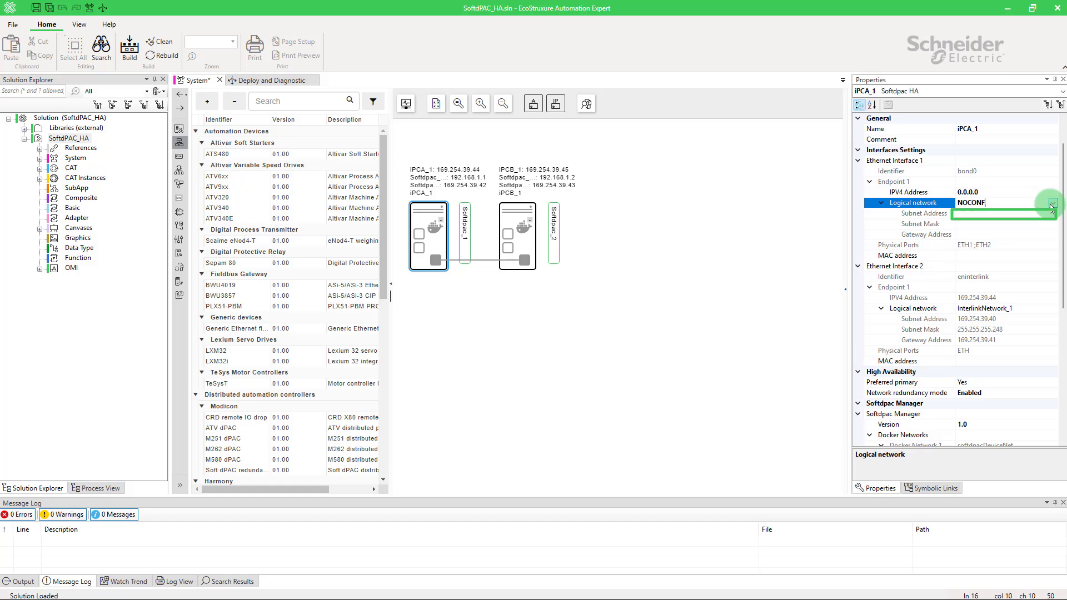
left_click(1052, 202)
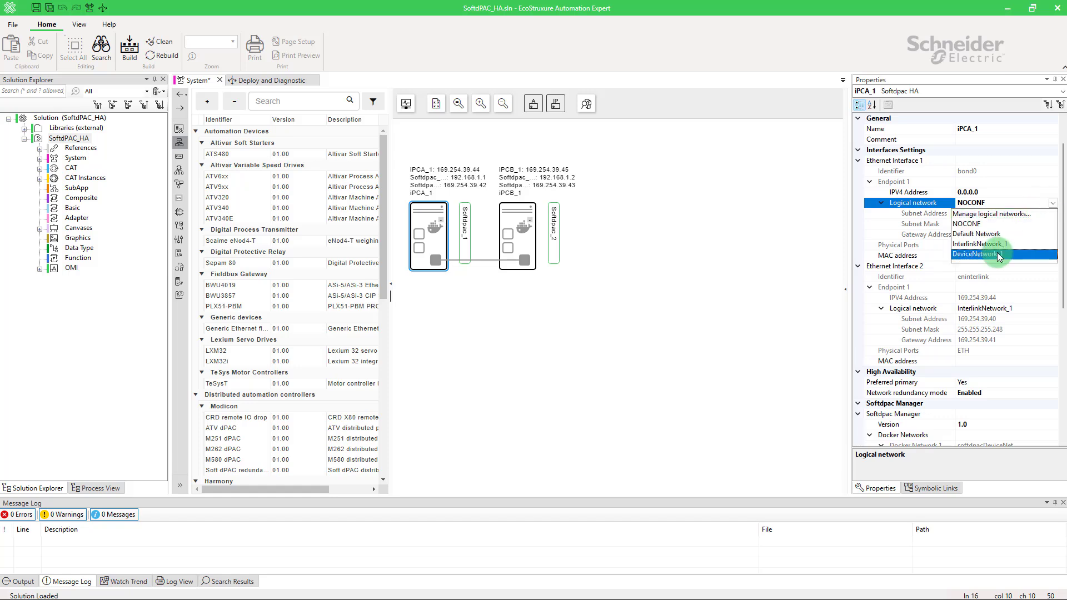
left_click(976, 253)
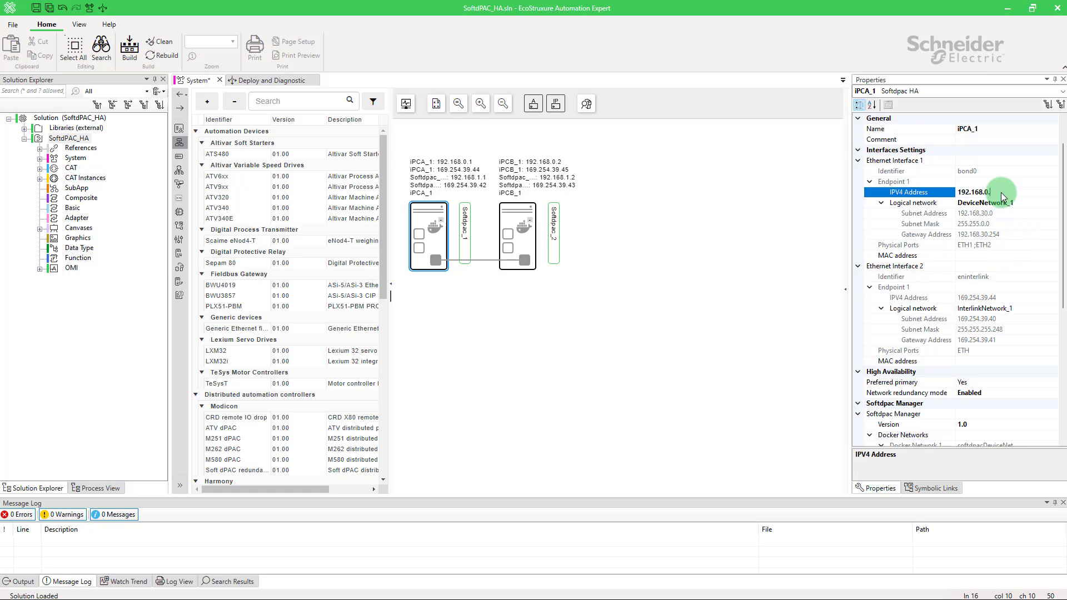
left_click(680, 307)
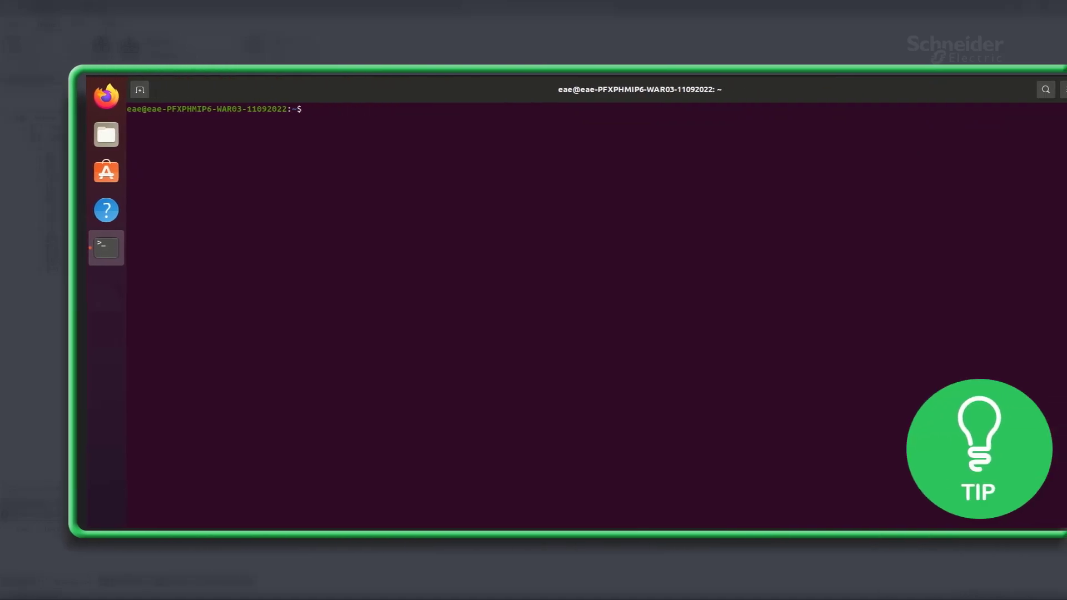
- Run ip a to show the IPC's interfaces and addresses
type("ip a")
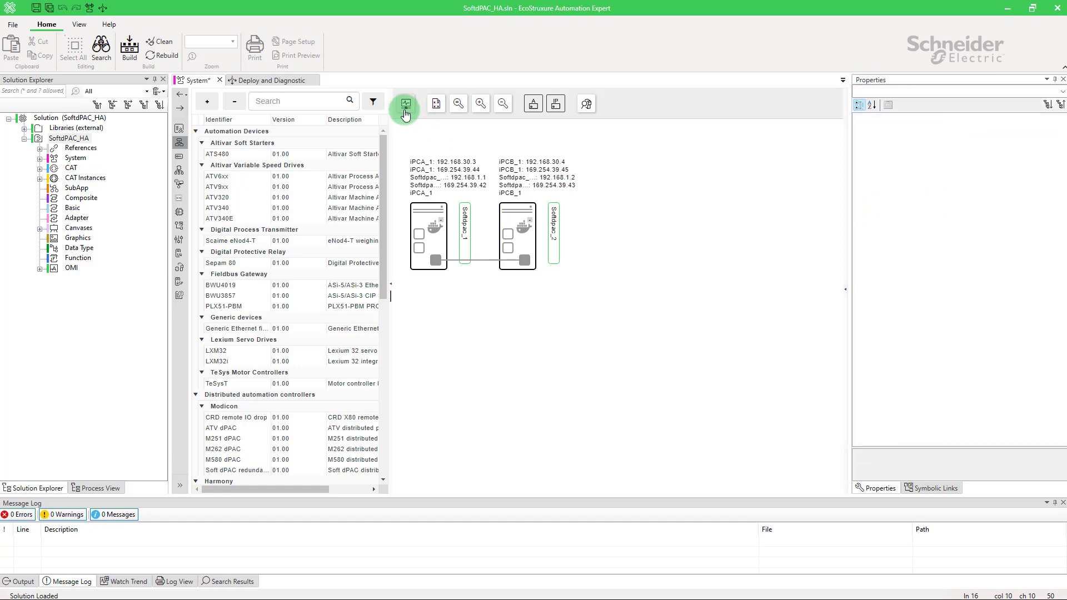
- Start network discovery, edit Softdpac_1's IPv4 address, and rescan for devices
left_click(585, 104)
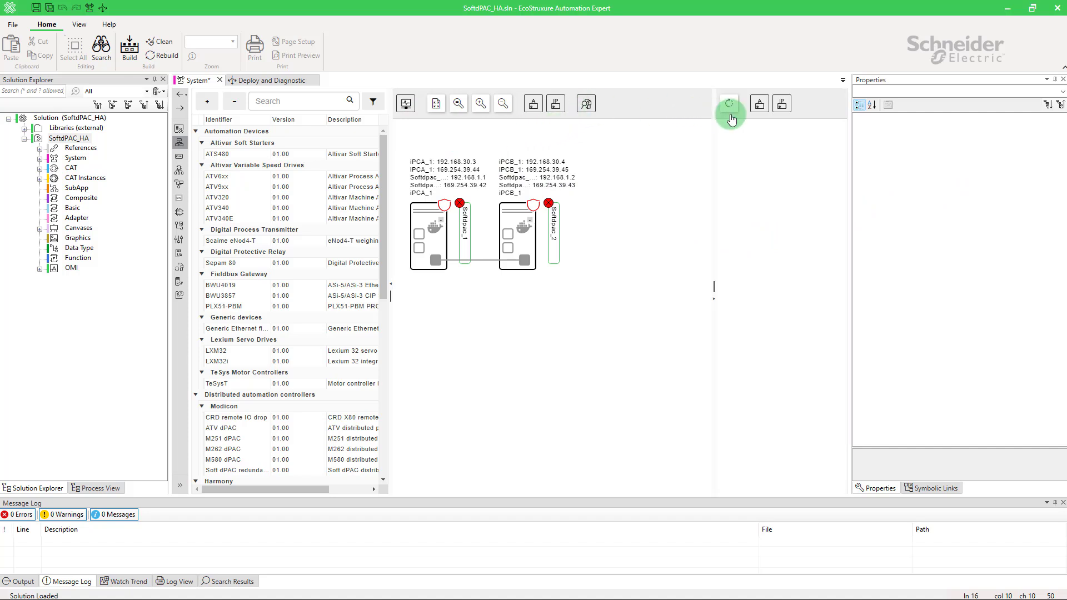
left_click(729, 104)
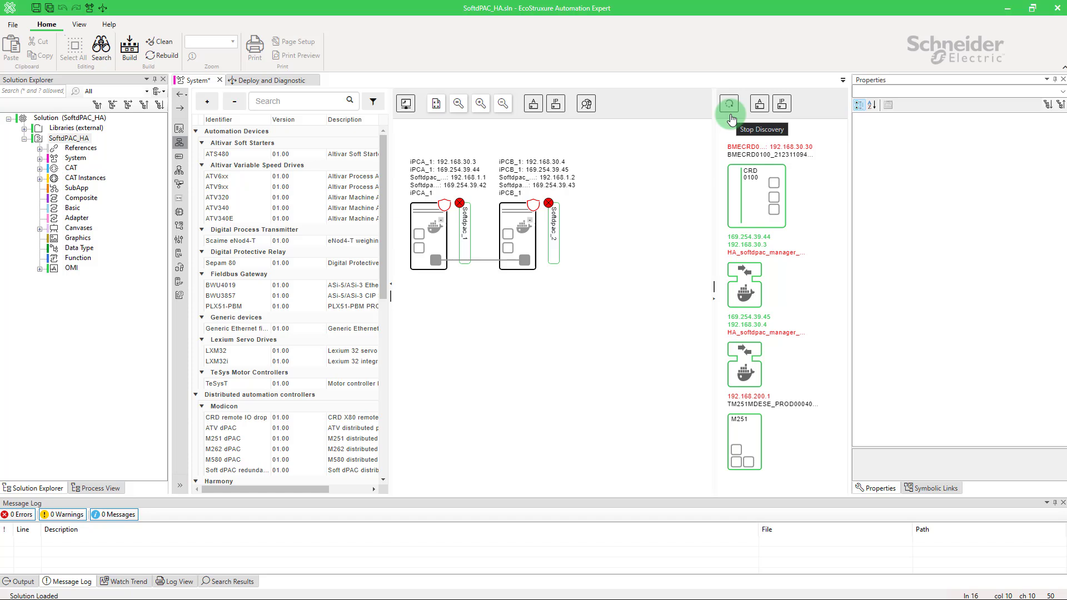
left_click(464, 234)
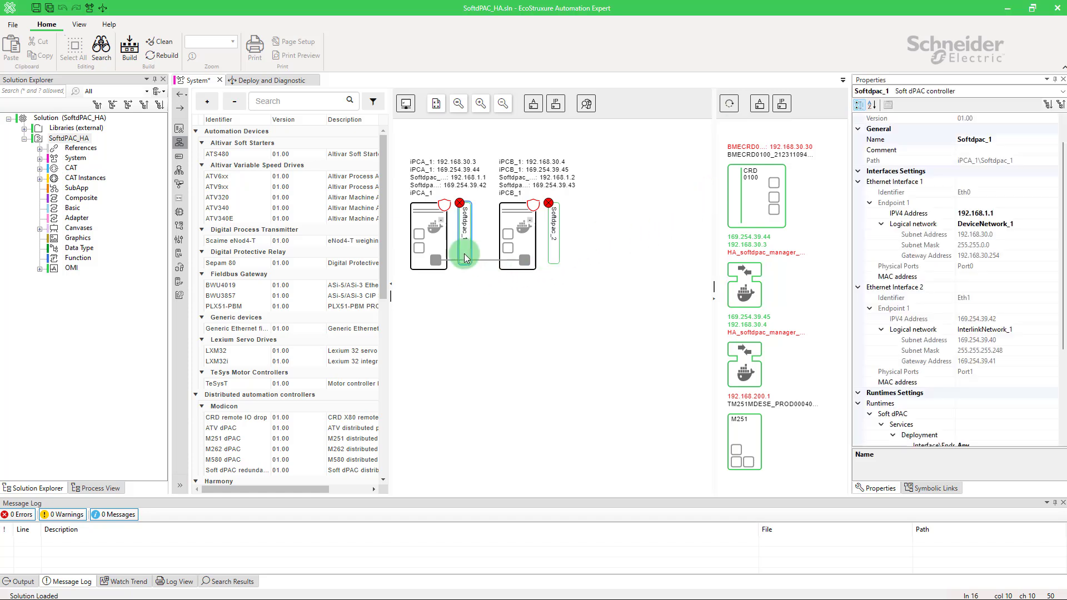
left_click(891, 213)
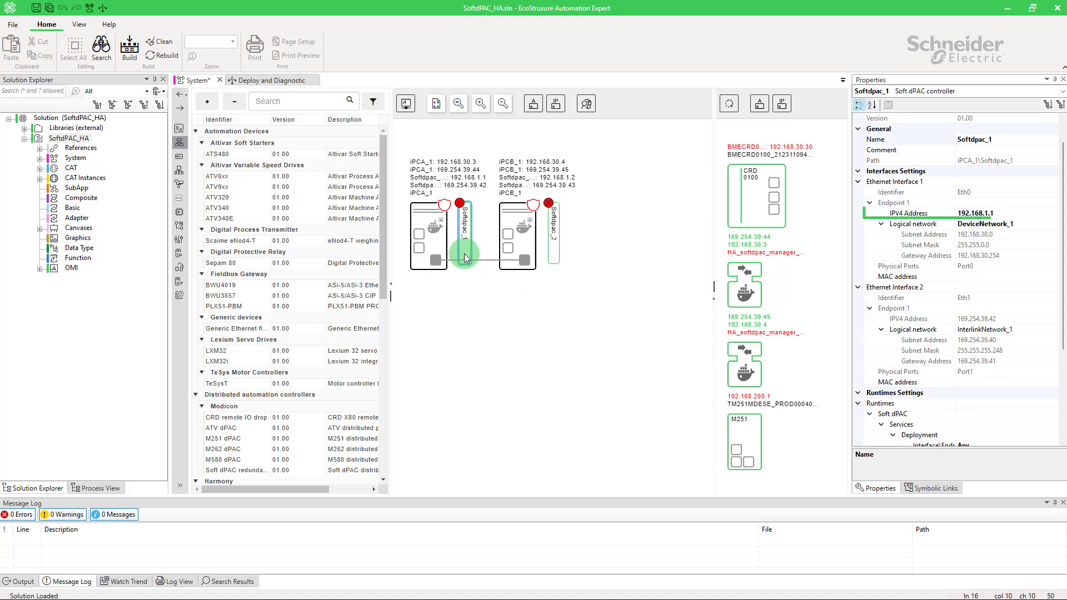
left_click(980, 213)
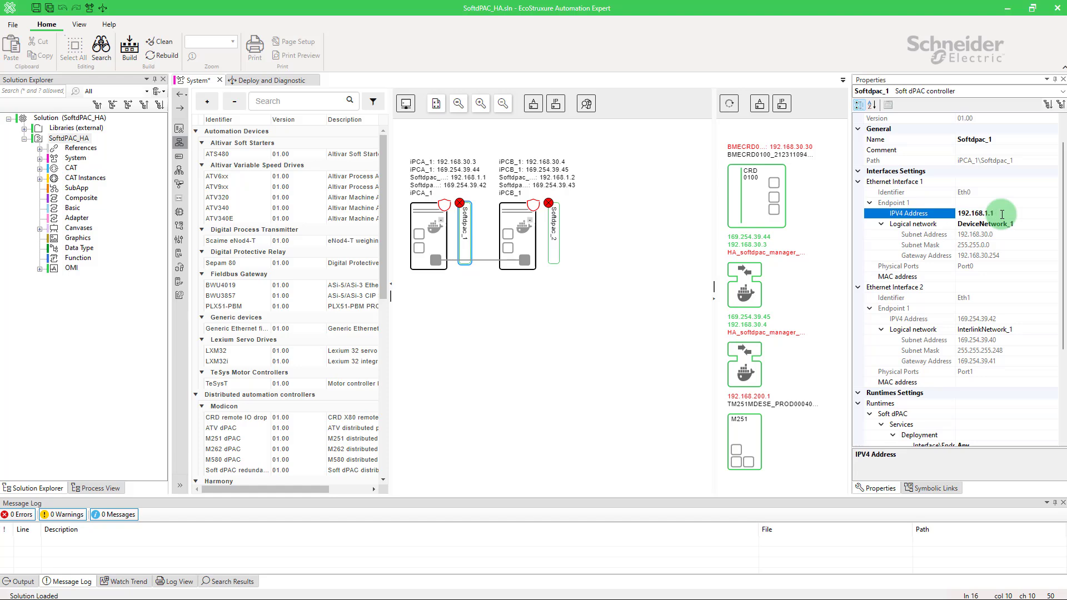
left_click(728, 103)
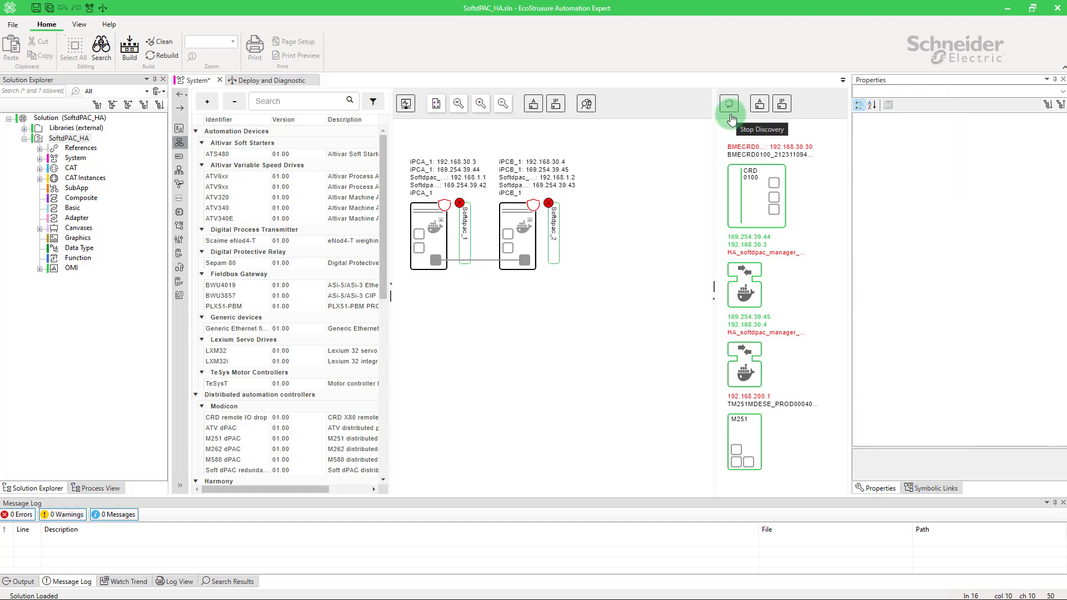
- Compare iPCA_1 with the discovered haleft manager, then review the Softdpac runtime properties
left_click(446, 234)
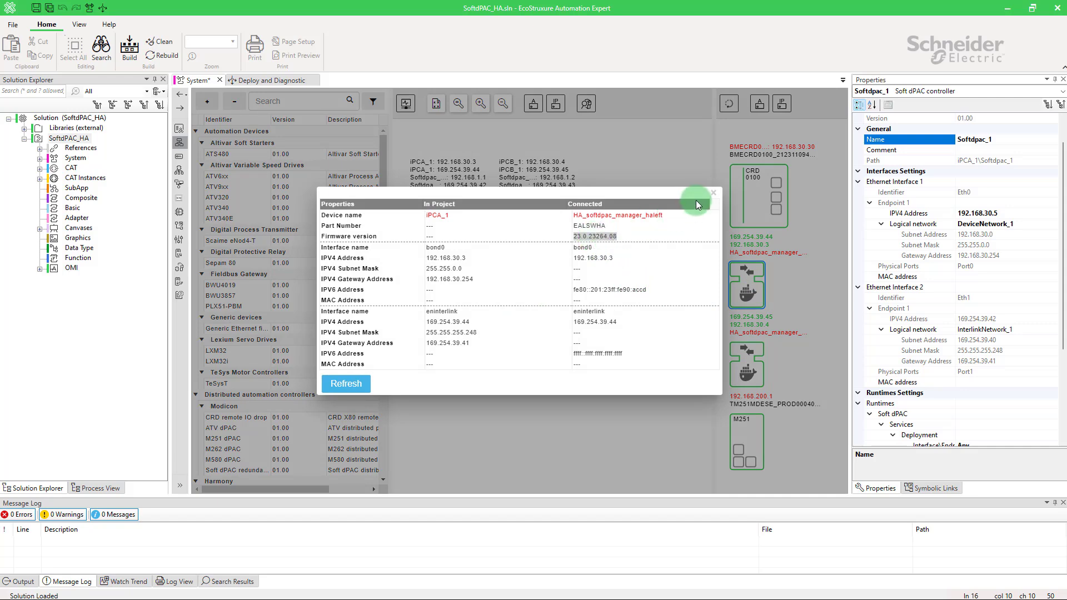
left_click(712, 193)
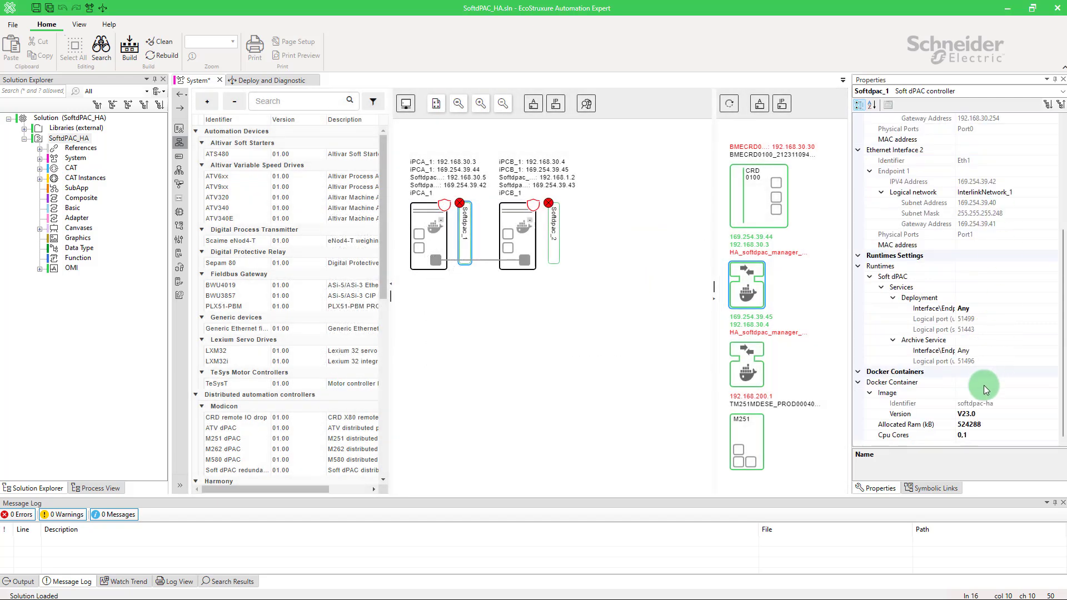
left_click(900, 413)
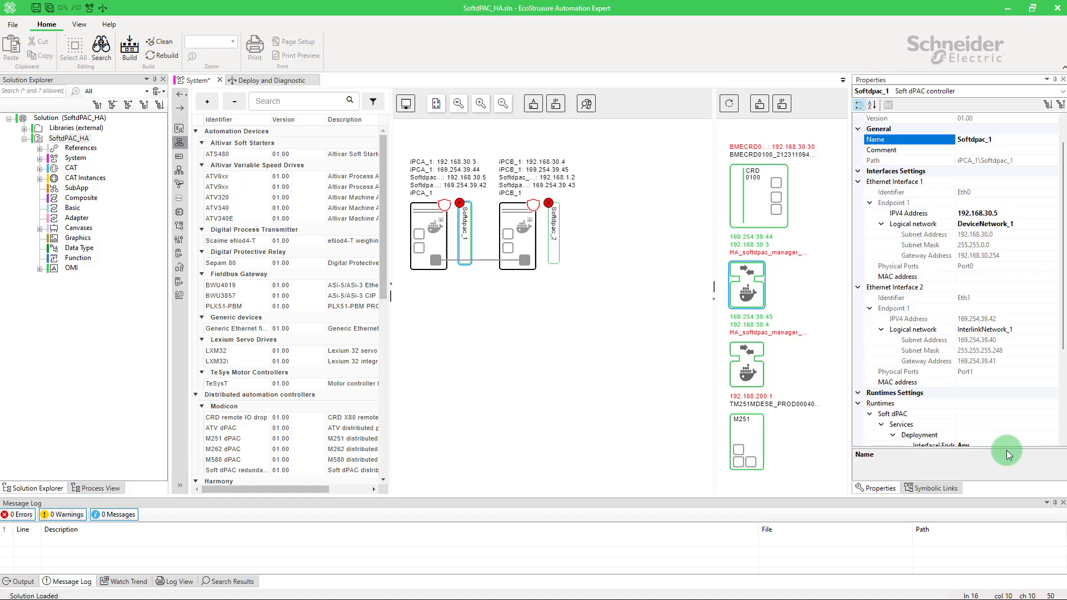
left_click(556, 231)
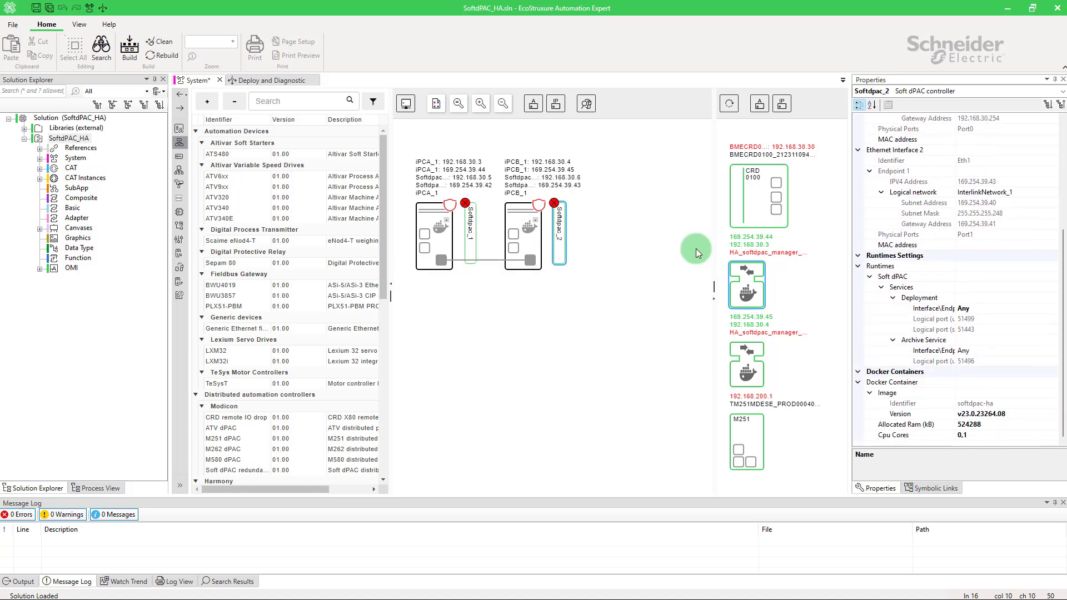
- Configure security on iPCA_1 then iPCB_1, logging in as installer and trusting the device certificate
right_click(433, 234)
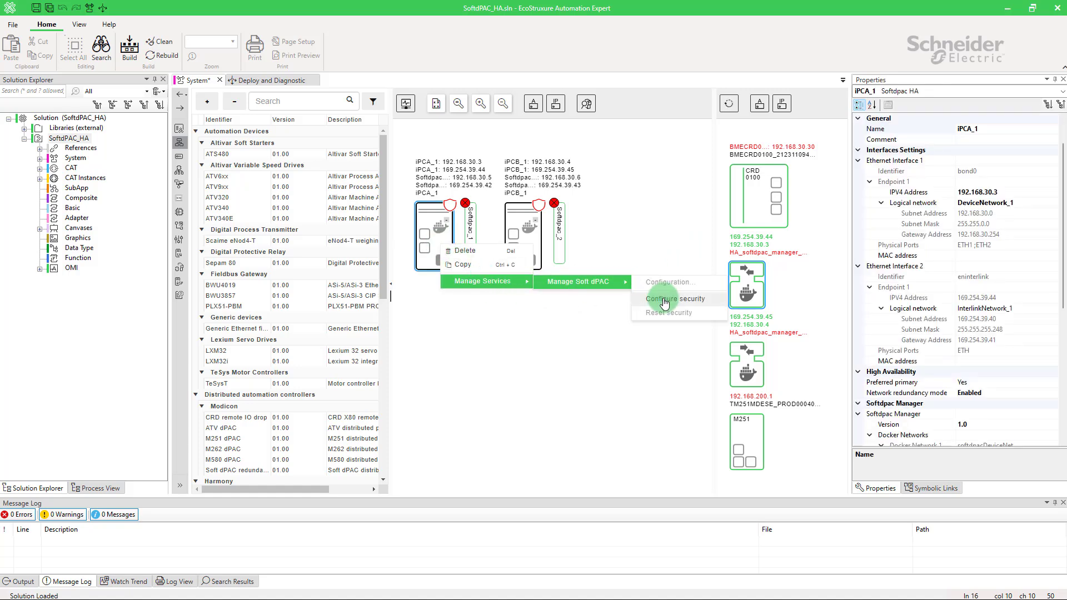
left_click(677, 299)
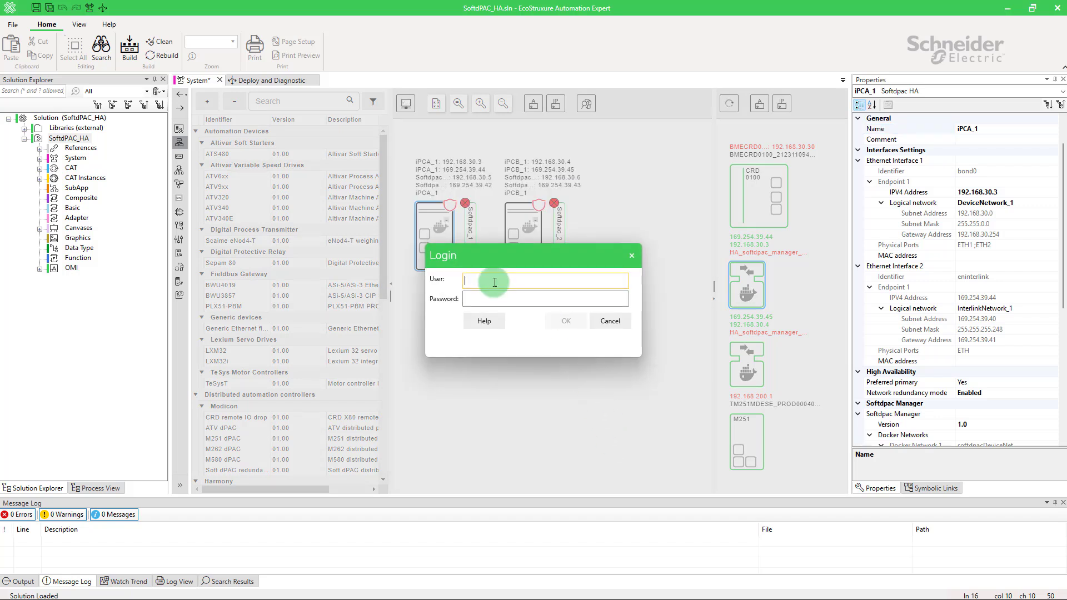
type("installer")
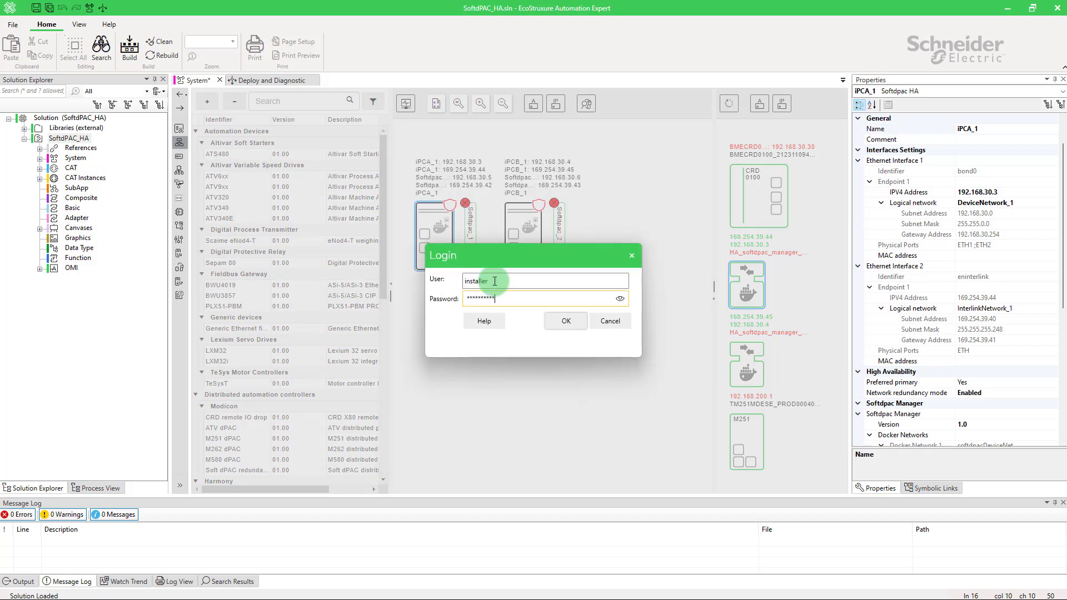
left_click(618, 299)
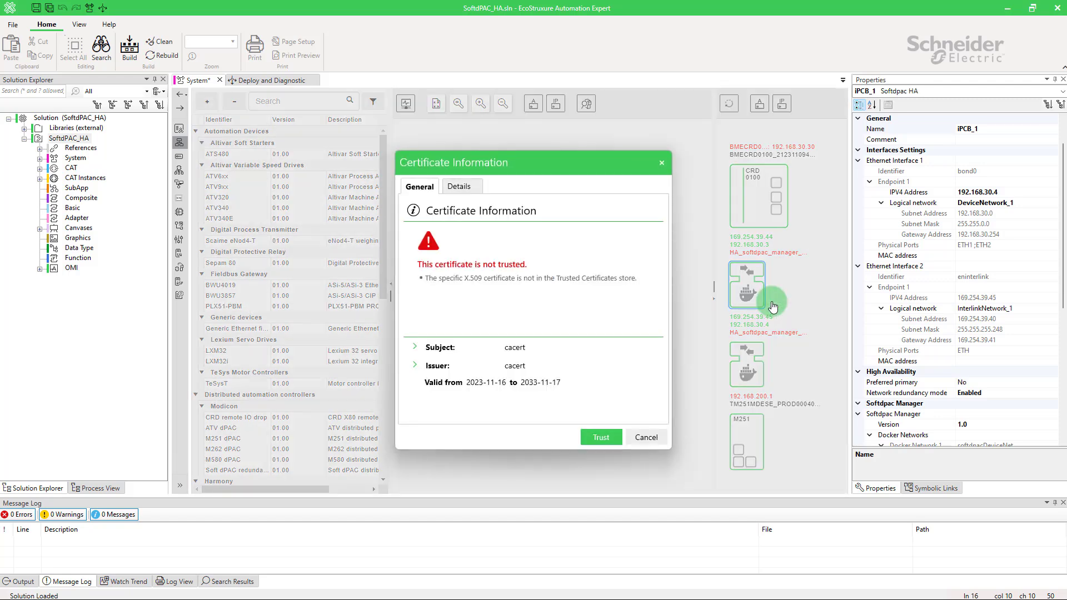
left_click(600, 437)
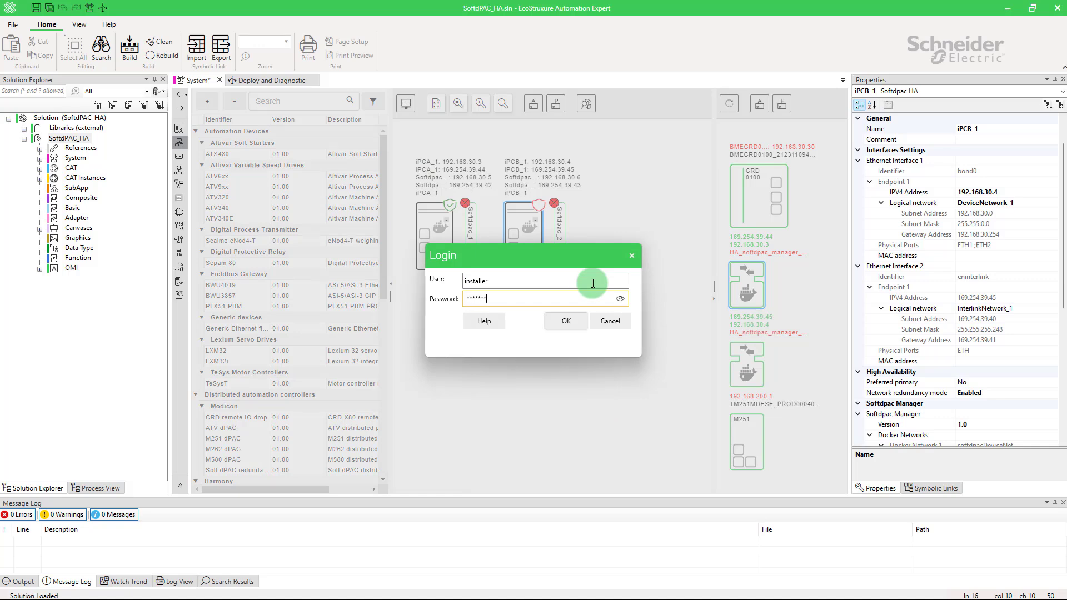
left_click(565, 320)
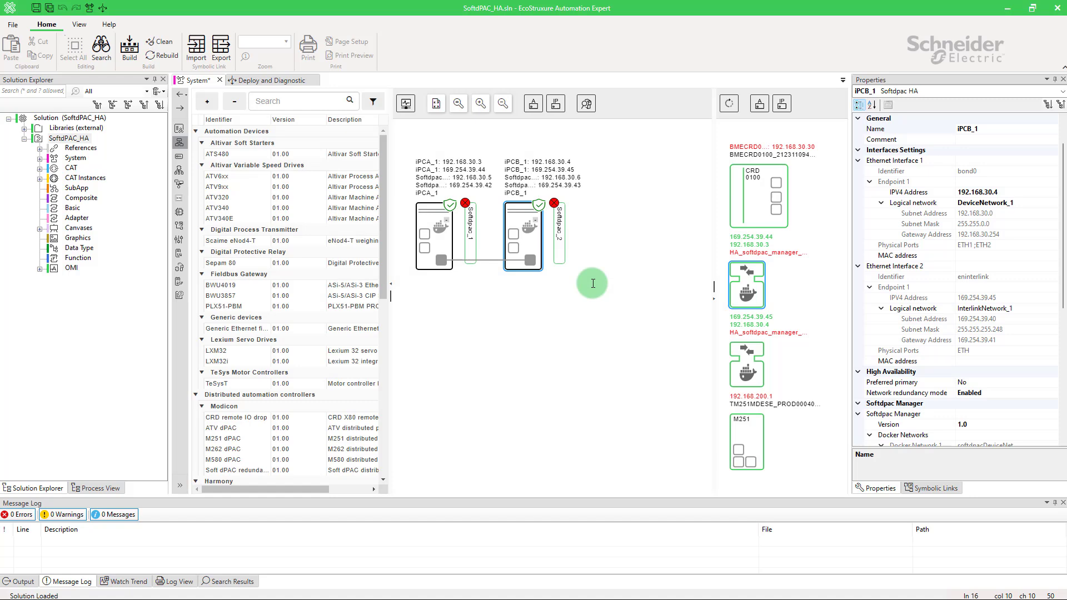
- Log in to iPCA_1's Soft dPAC configuration as user SoftdPAC
right_click(433, 234)
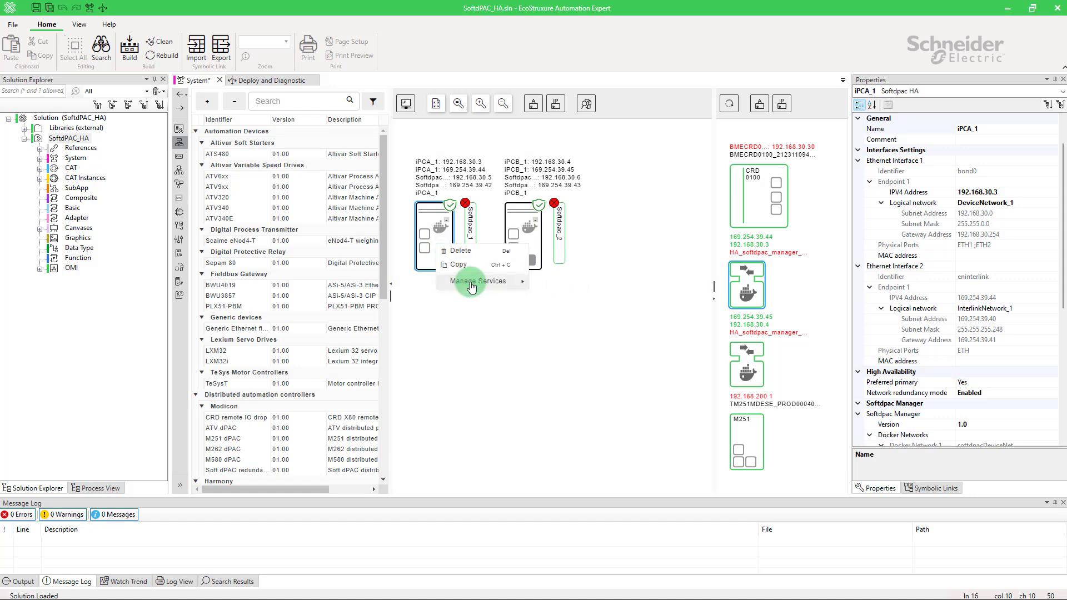
left_click(480, 281)
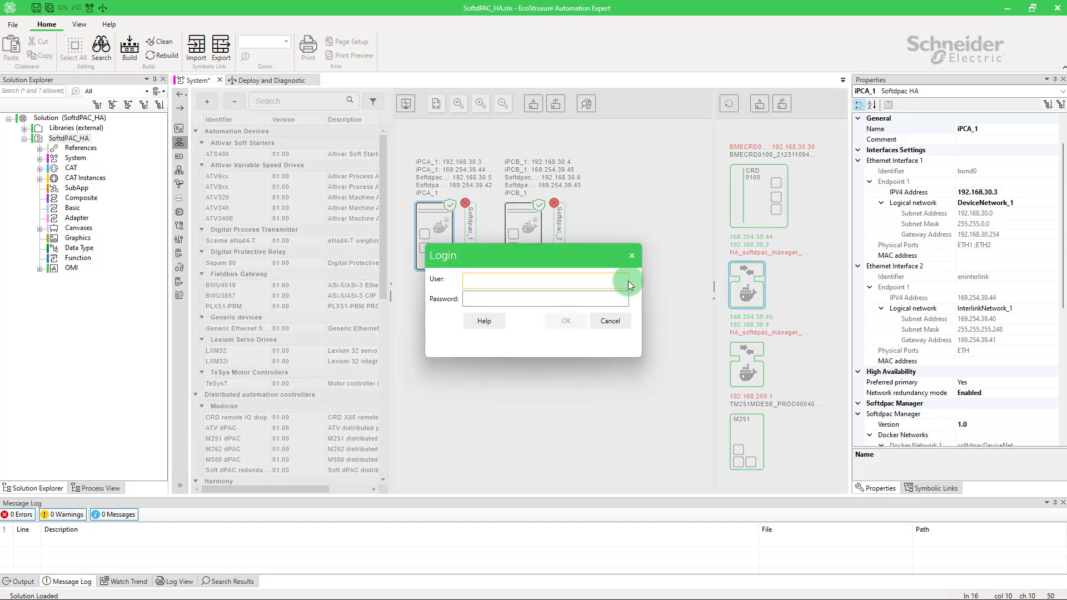
type("SoftdPAC")
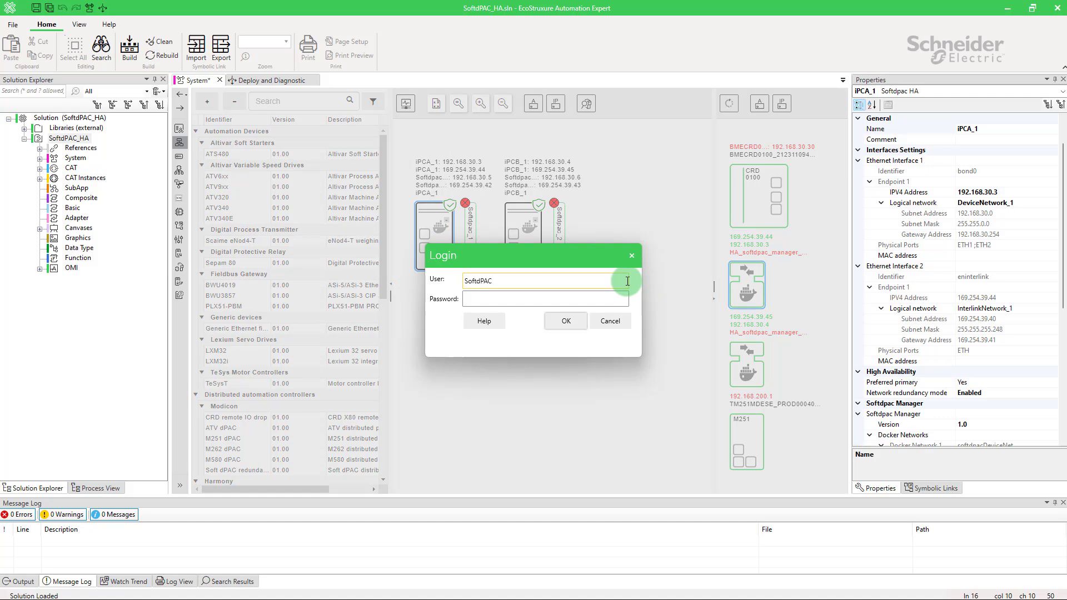
type("****")
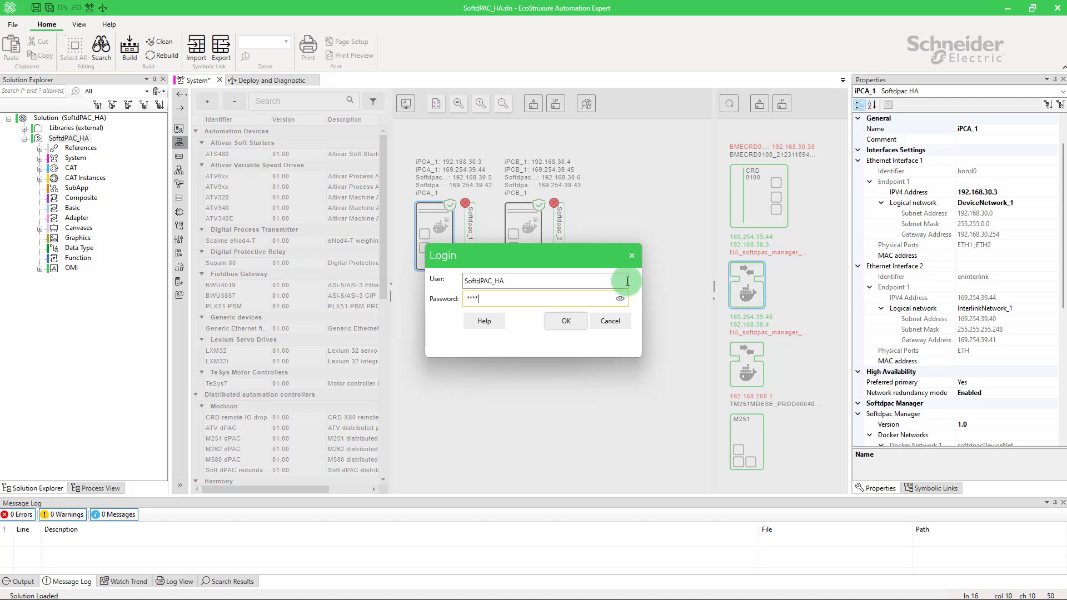
left_click(565, 320)
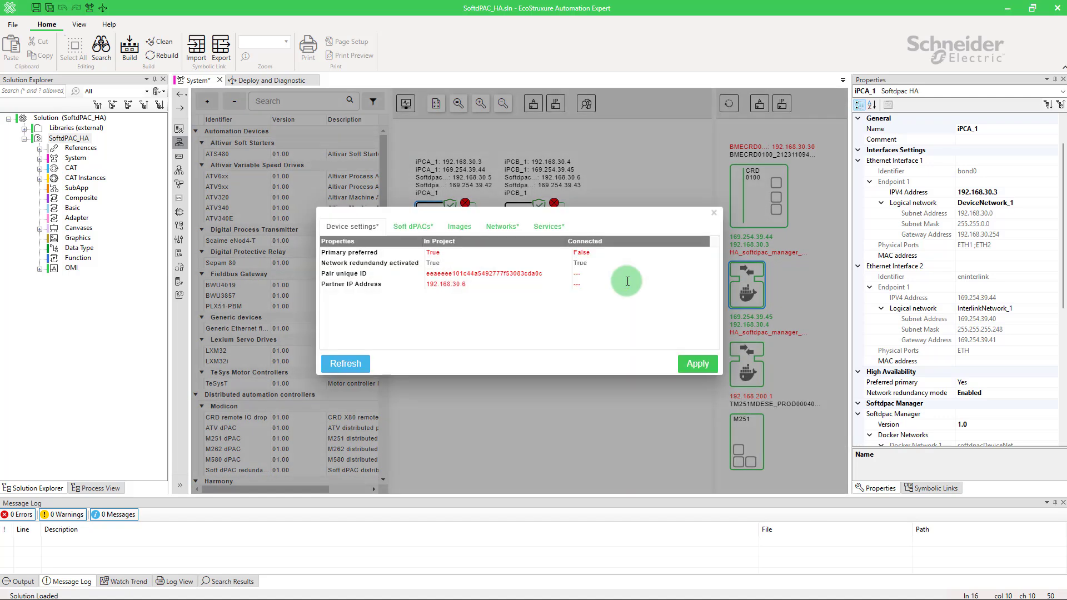
- Apply iPCA_1's HA settings, preferred primary with partner 192.168.30.6, redeploying after the reboot notice
left_click(696, 363)
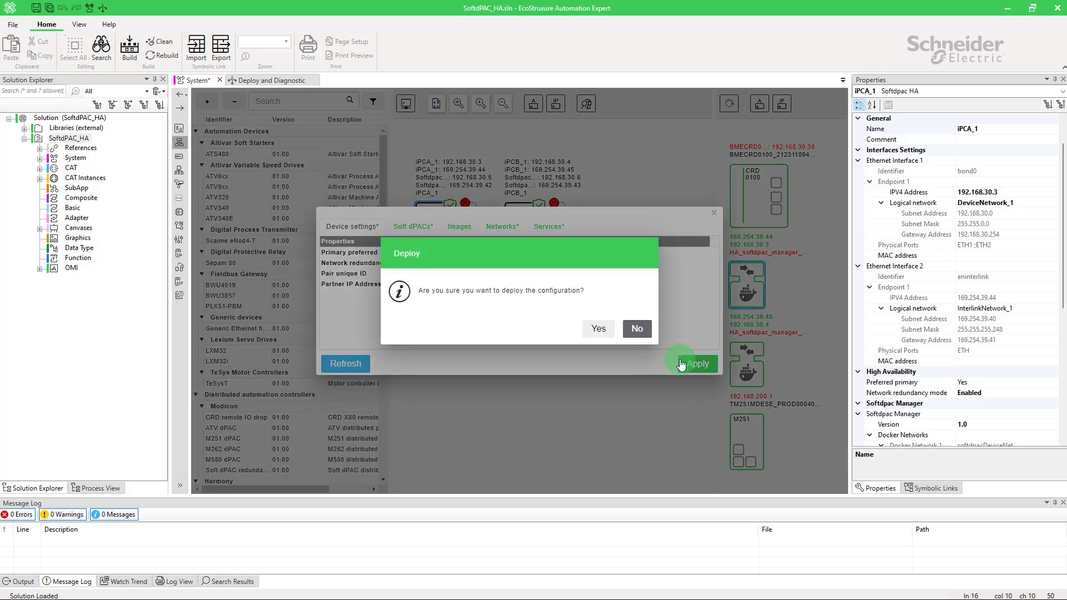
left_click(598, 329)
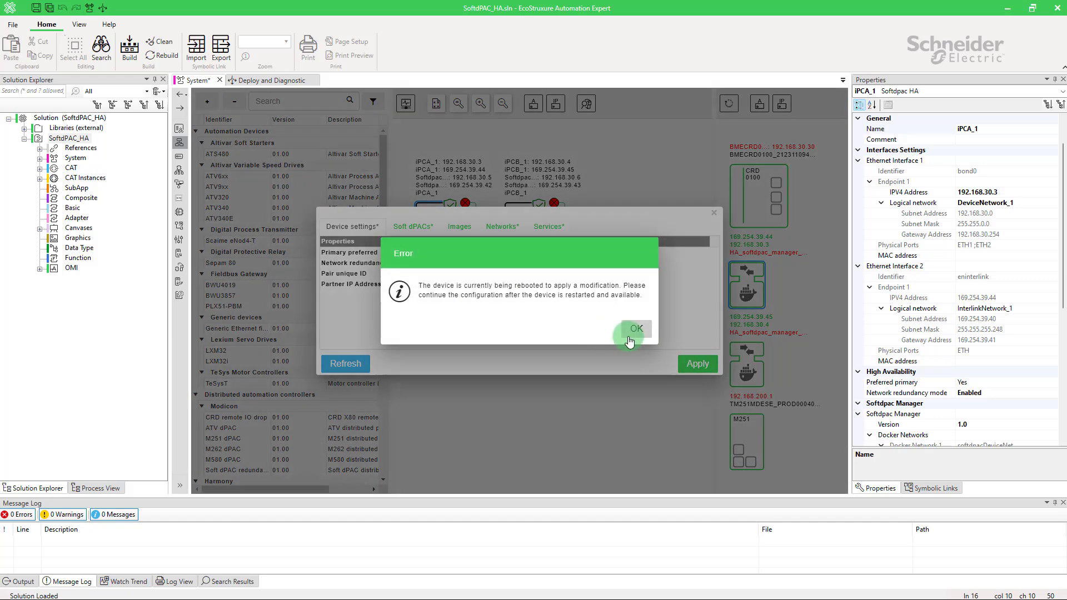
left_click(636, 328)
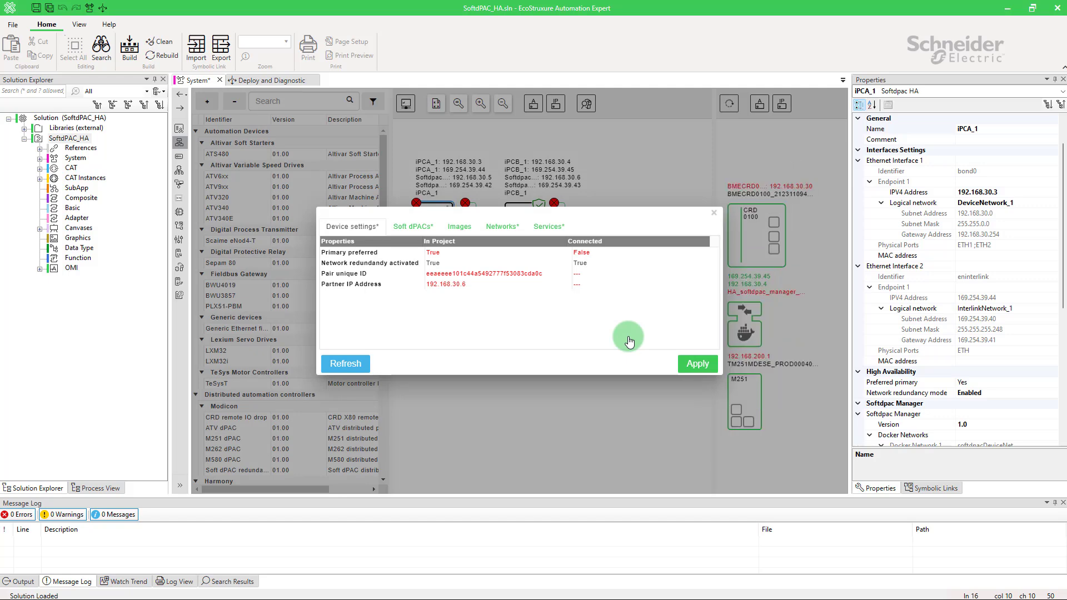
left_click(696, 364)
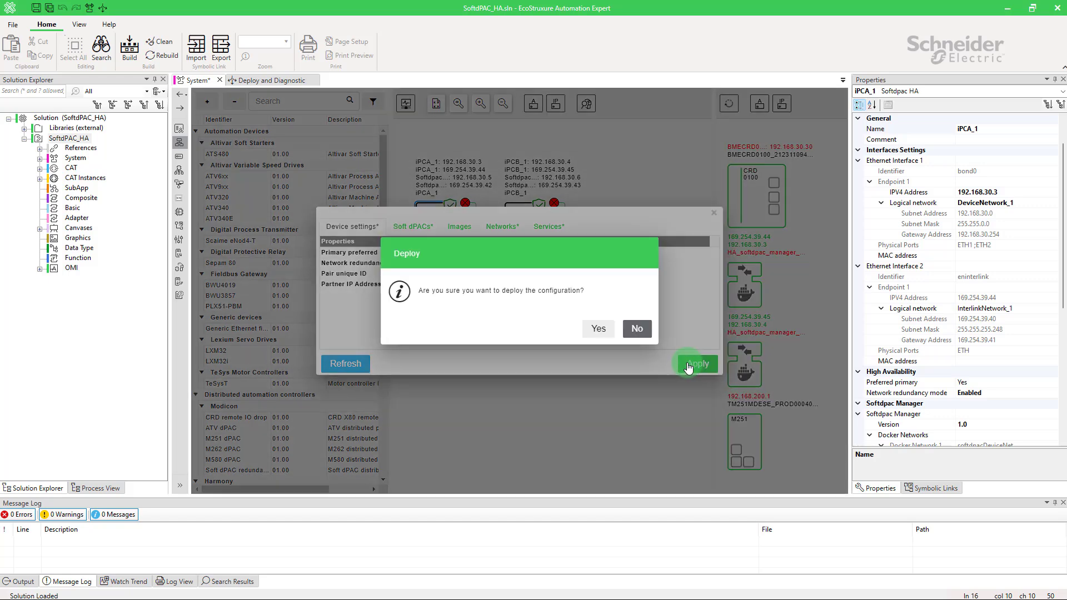
left_click(597, 329)
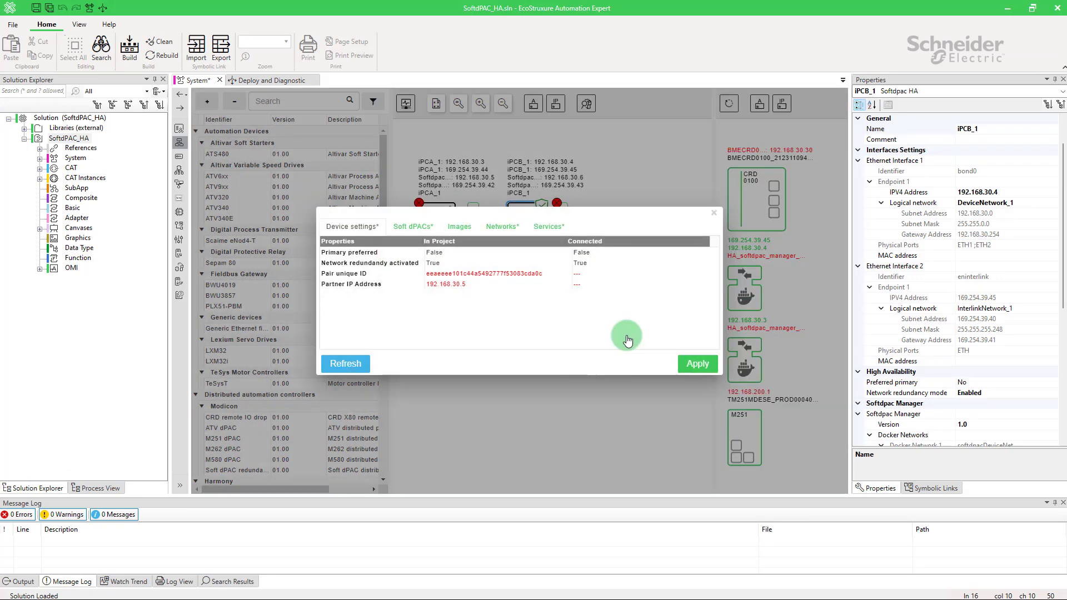
left_click(345, 363)
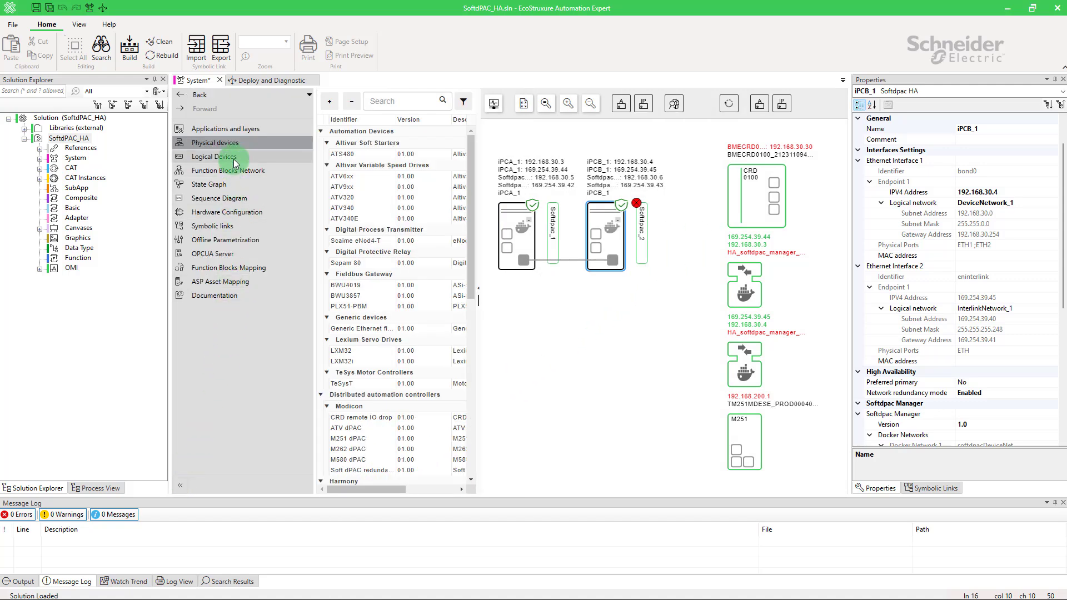
- Add a logical device DEV of type Soft_dPAC_RDNT in Logical Devices
left_click(212, 156)
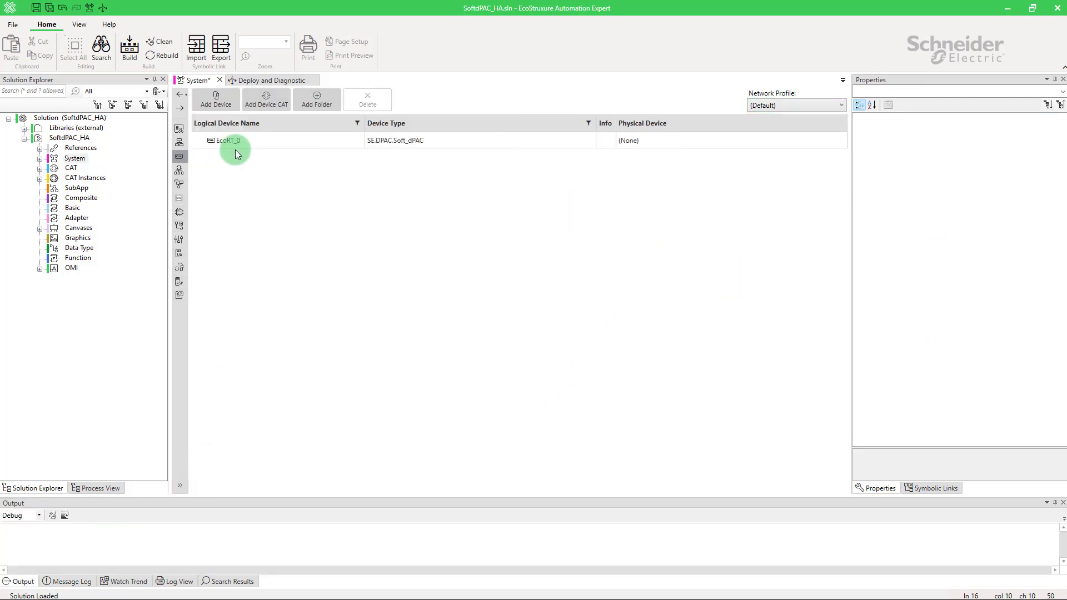
left_click(214, 98)
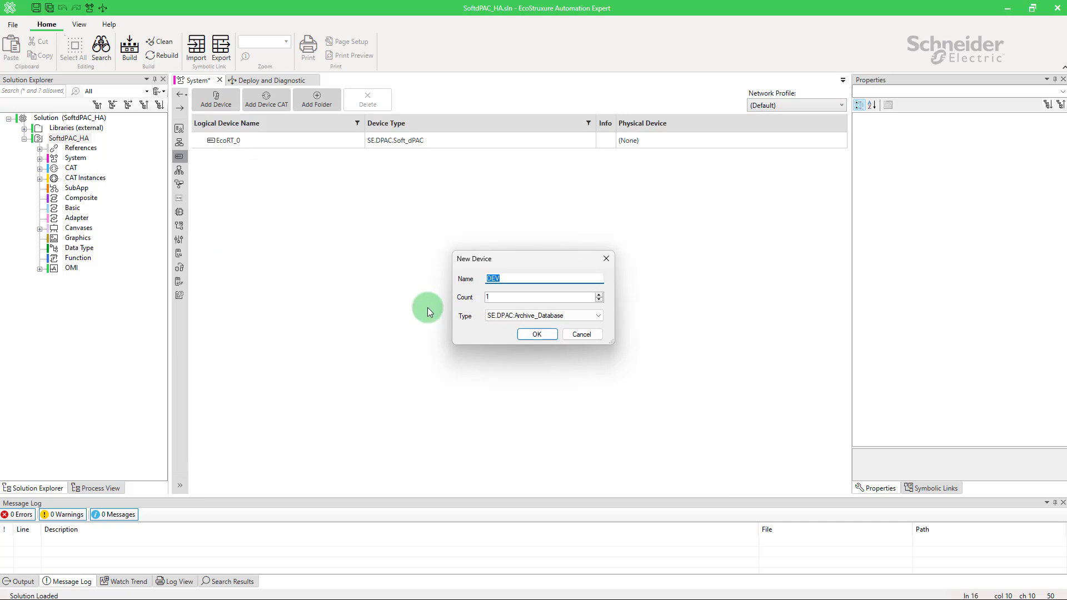
left_click(598, 314)
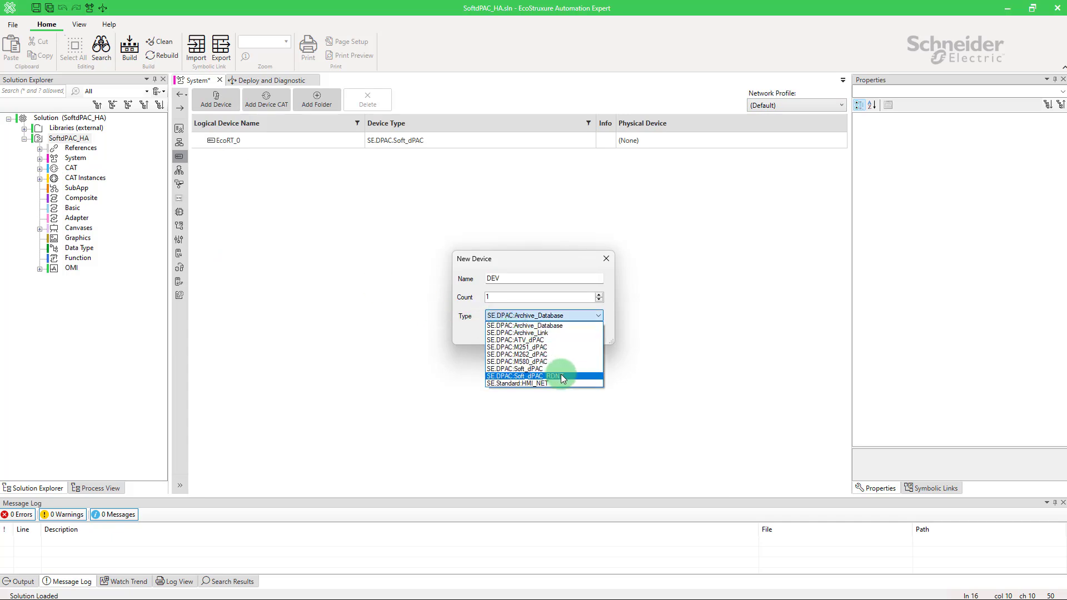
left_click(523, 377)
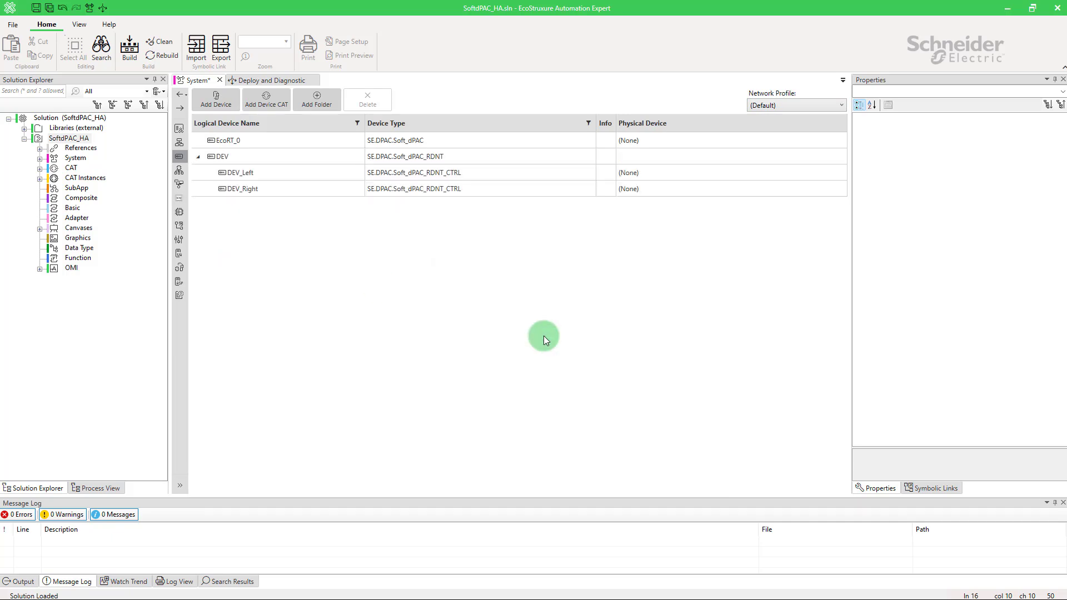
- Map DEV_Left to iPCA_1\Softdpac_1 and DEV_Right to iPCB_1\Softdpac_2
left_click(238, 172)
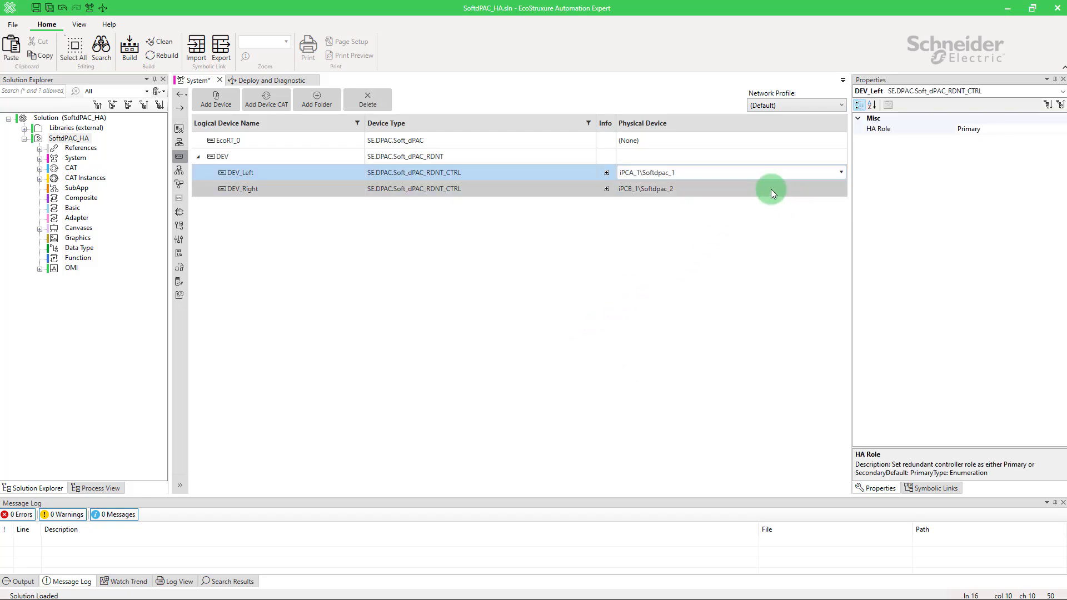
left_click(241, 189)
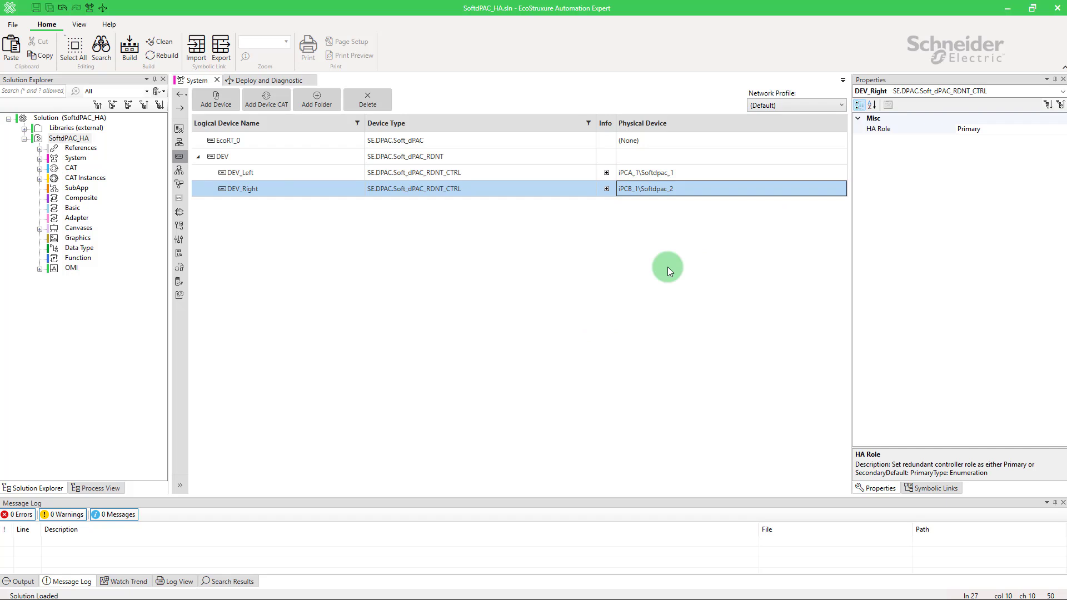
- Build the solution and compile DEV in Deploy and Diagnostic, finishing with 5 warnings and no errors
left_click(129, 47)
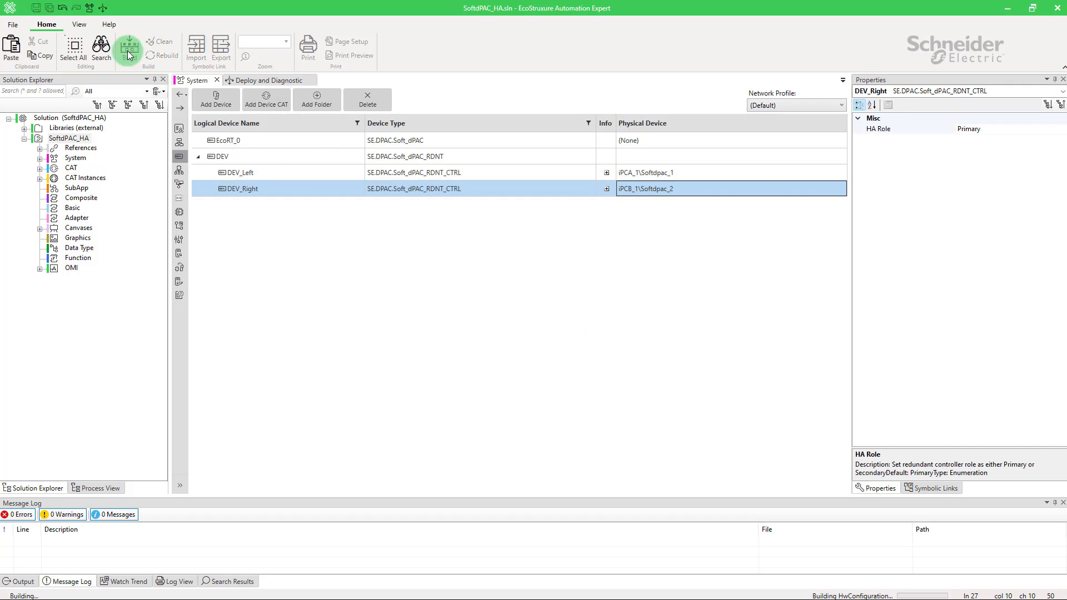
left_click(269, 80)
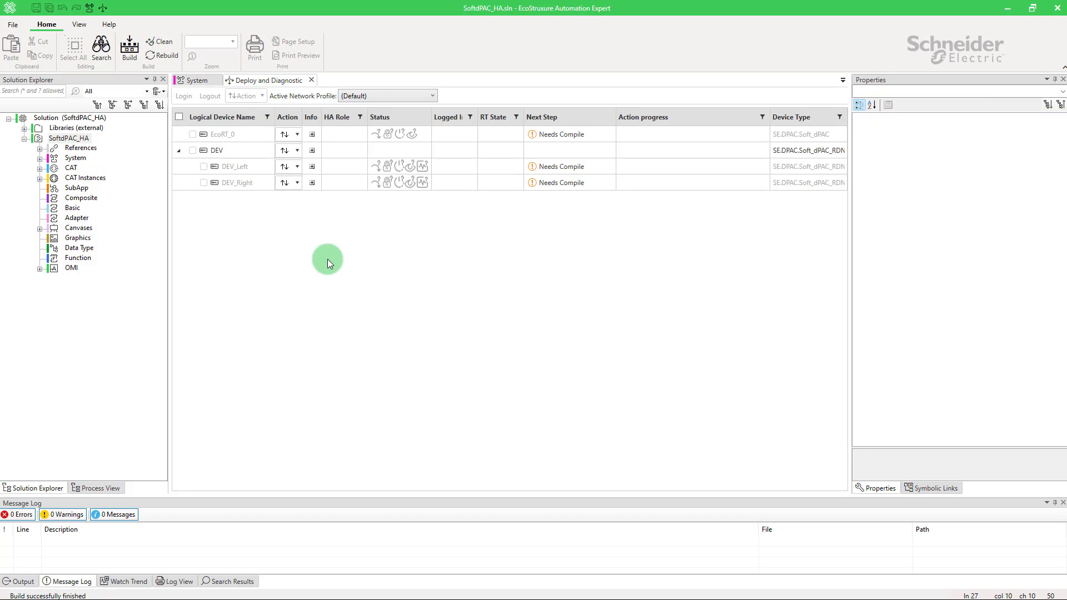
left_click(129, 49)
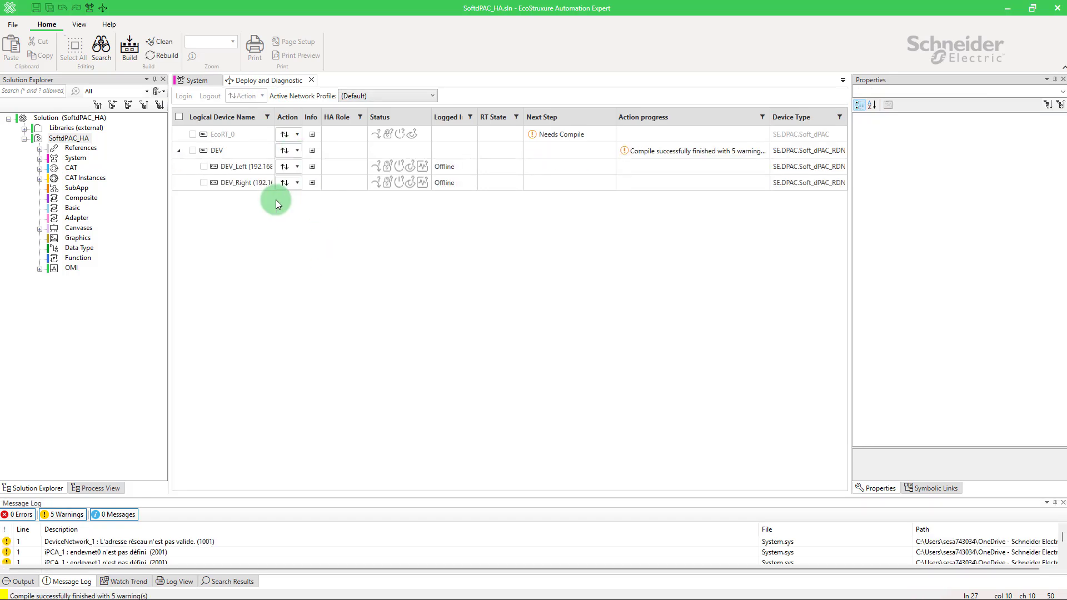
mouse_move(305, 220)
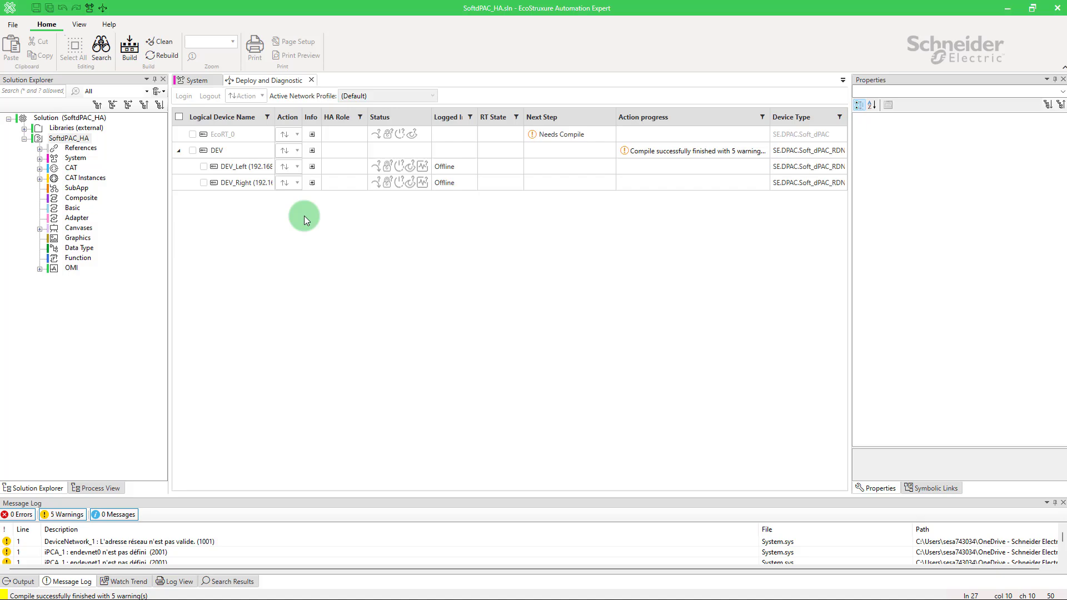